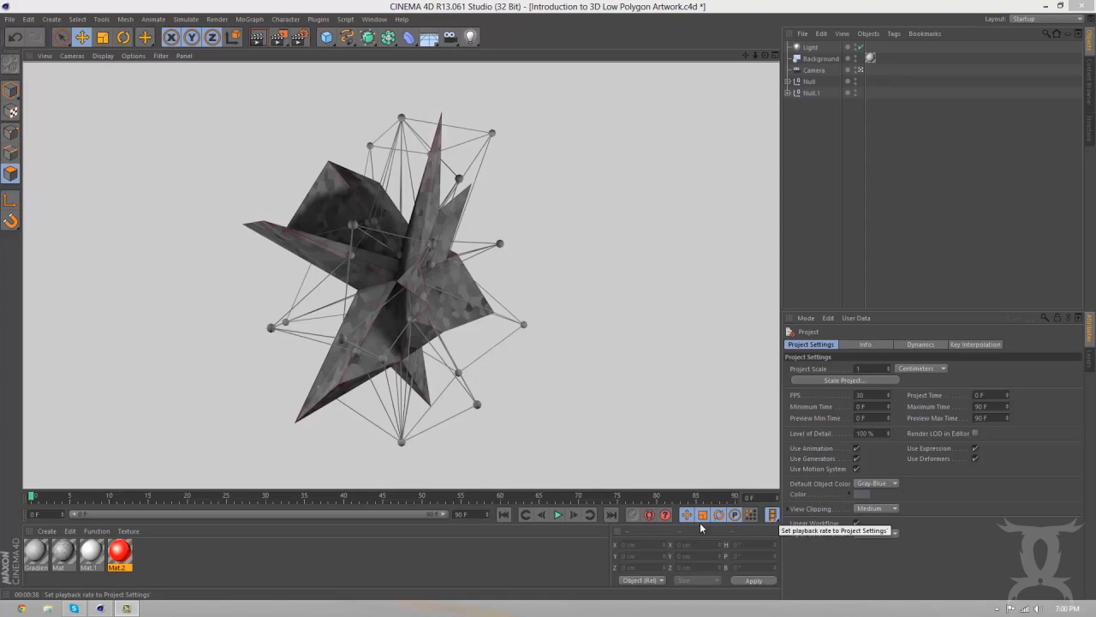
pyautogui.moveTo(384, 571)
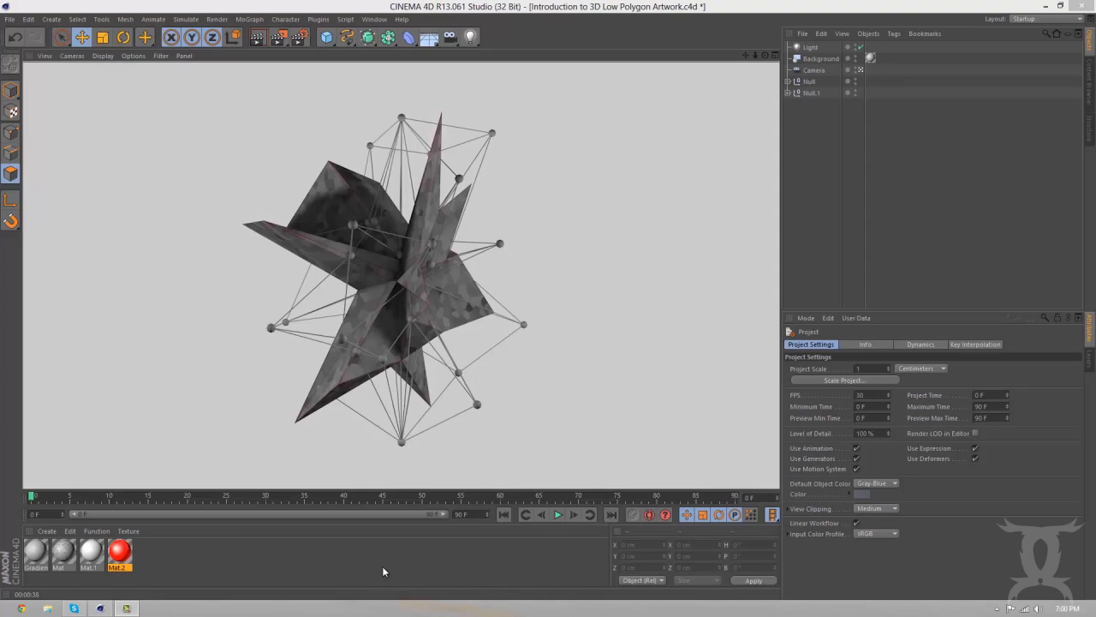
pyautogui.moveTo(361, 538)
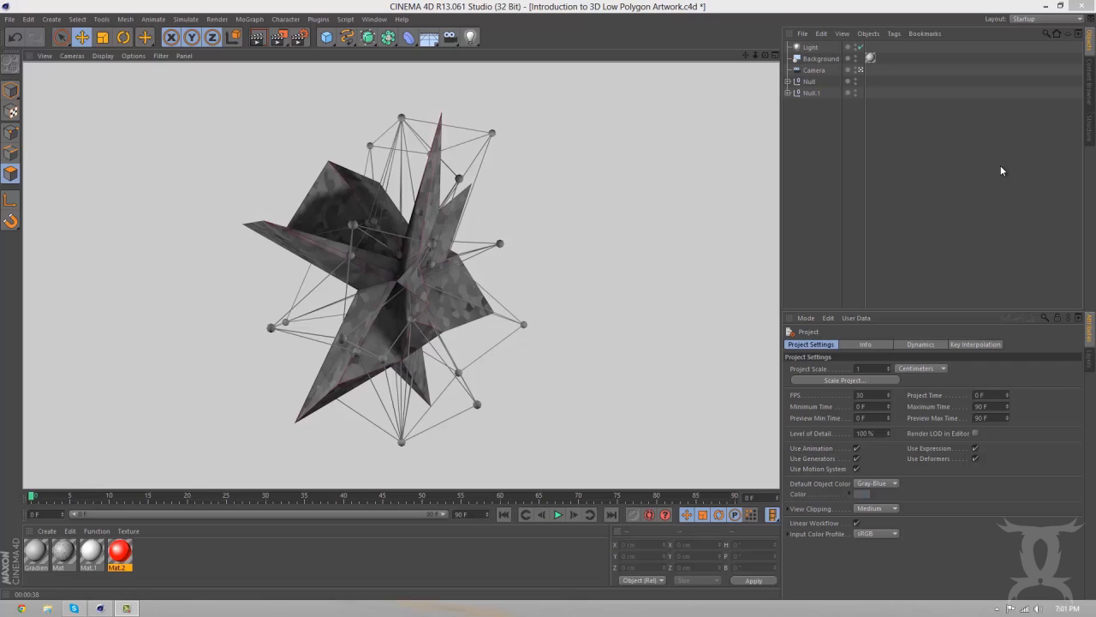
pyautogui.moveTo(1022, 160)
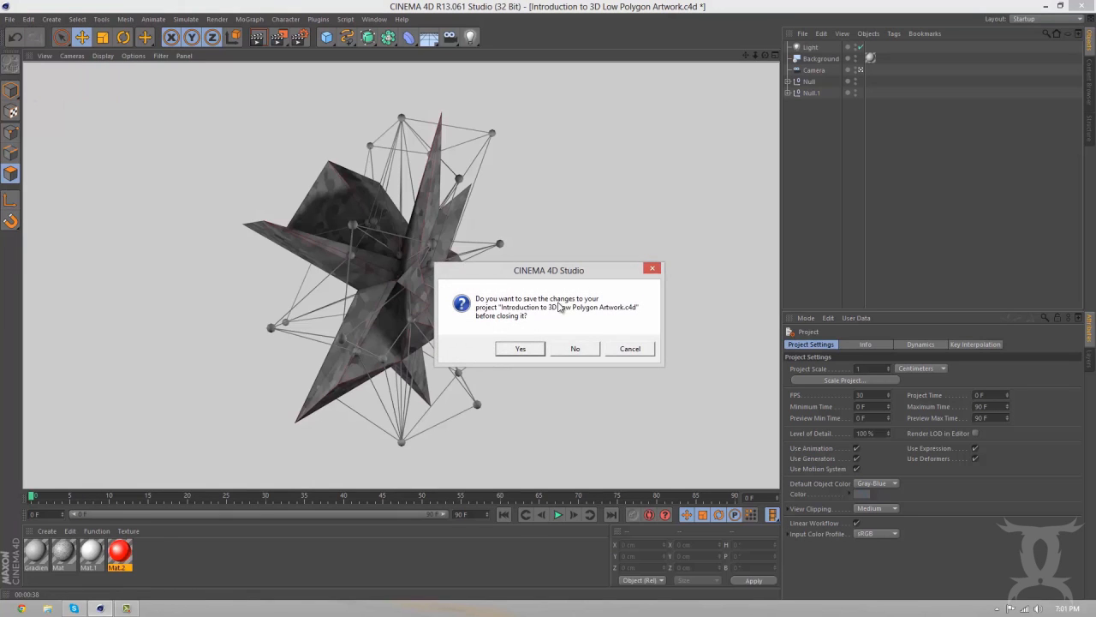
# Discard the low-poly project without saving and start a new empty scene
pyautogui.click(575, 347)
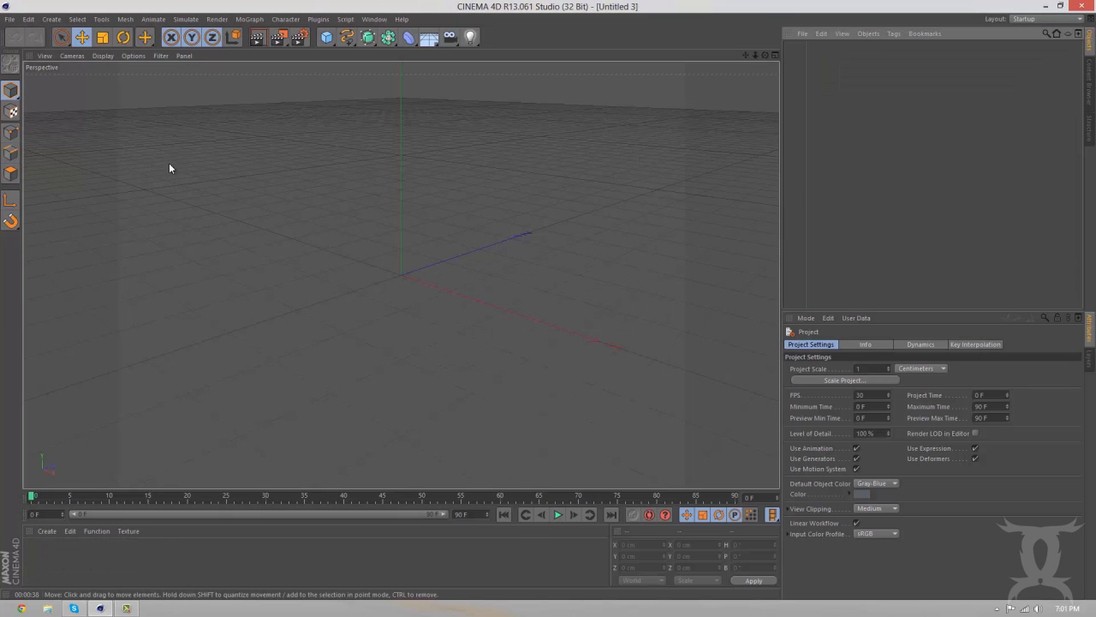
pyautogui.click(10, 18)
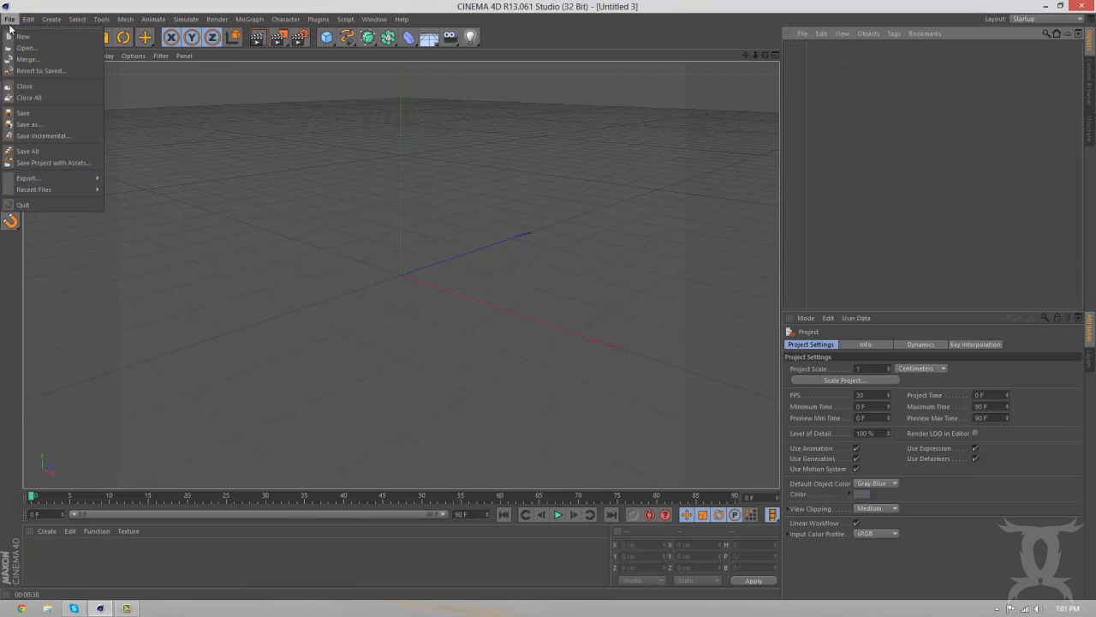
pyautogui.click(23, 36)
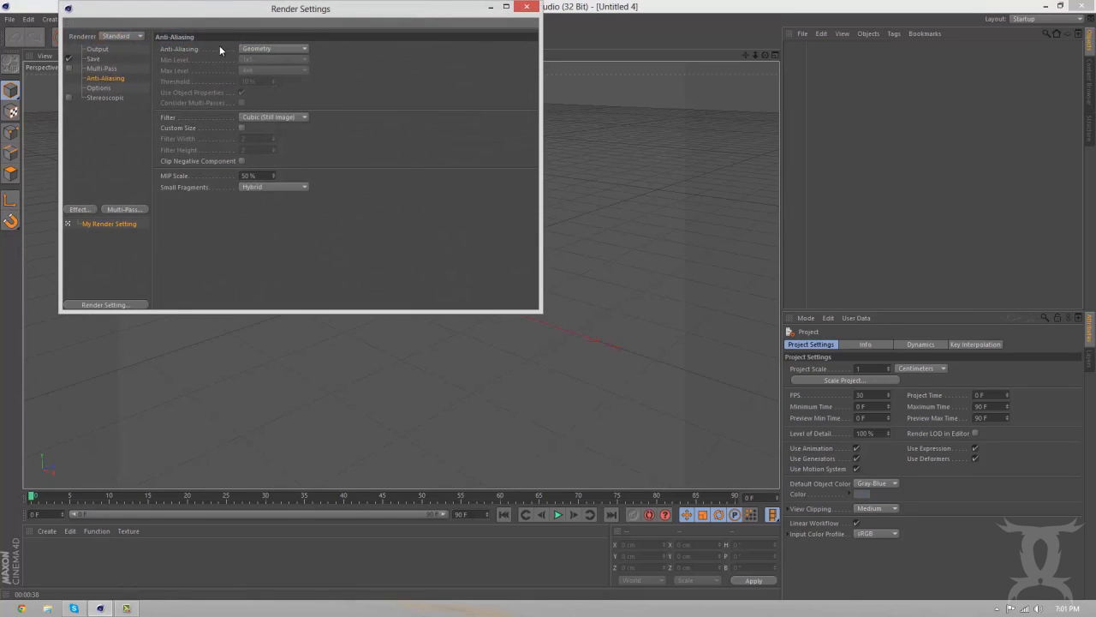
# Set output to HDTV 16:9 film aspect at 1280 × 720 pixels and 300 DPI
pyautogui.click(97, 48)
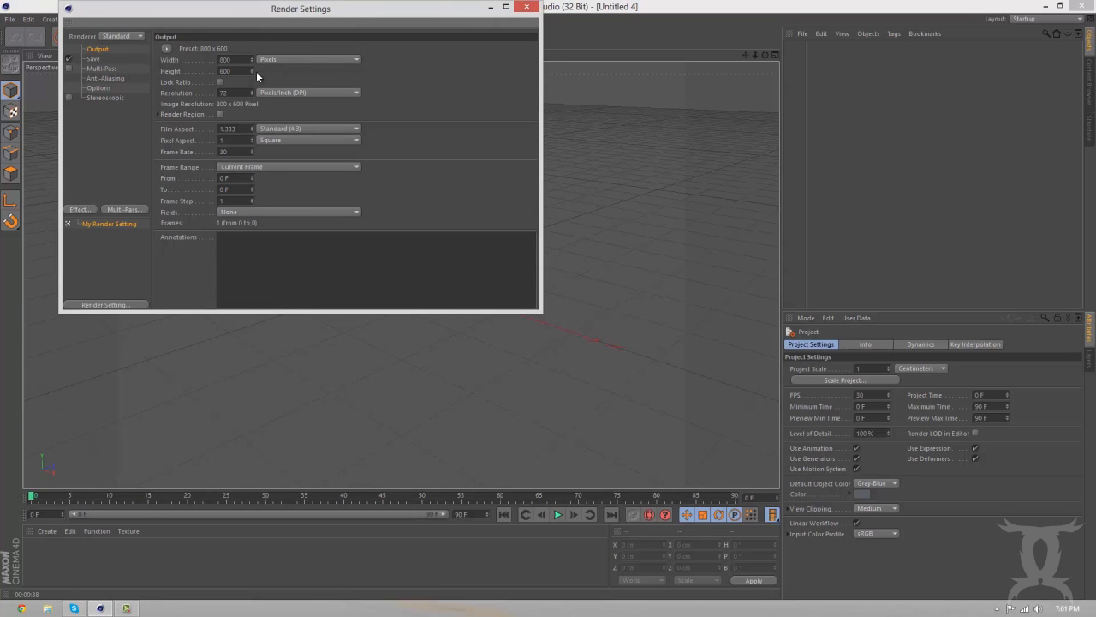
pyautogui.click(354, 127)
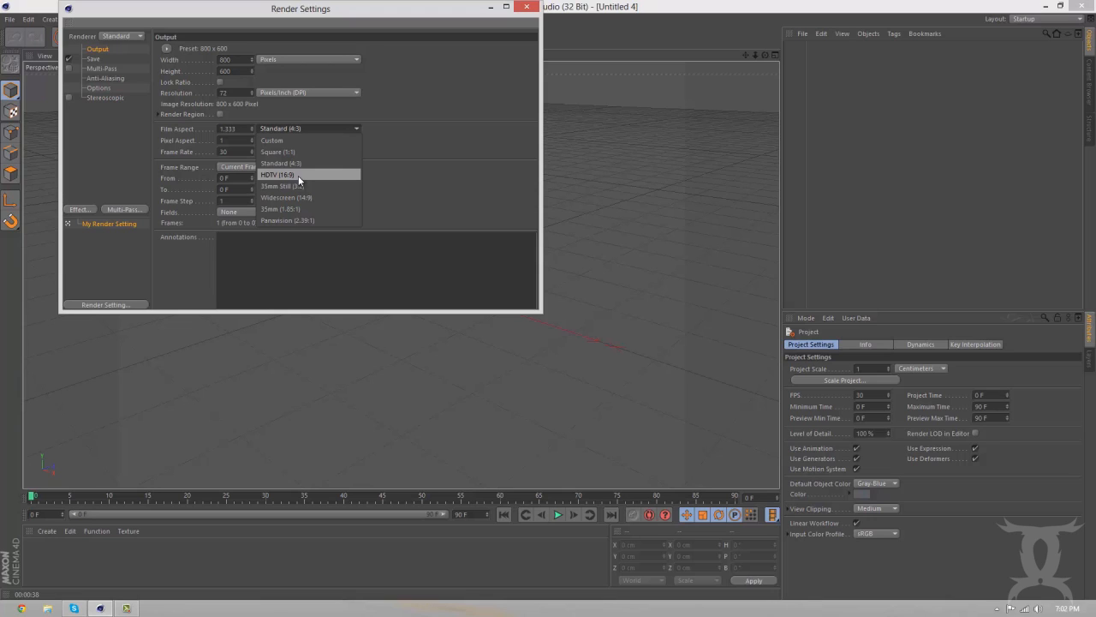
pyautogui.click(277, 174)
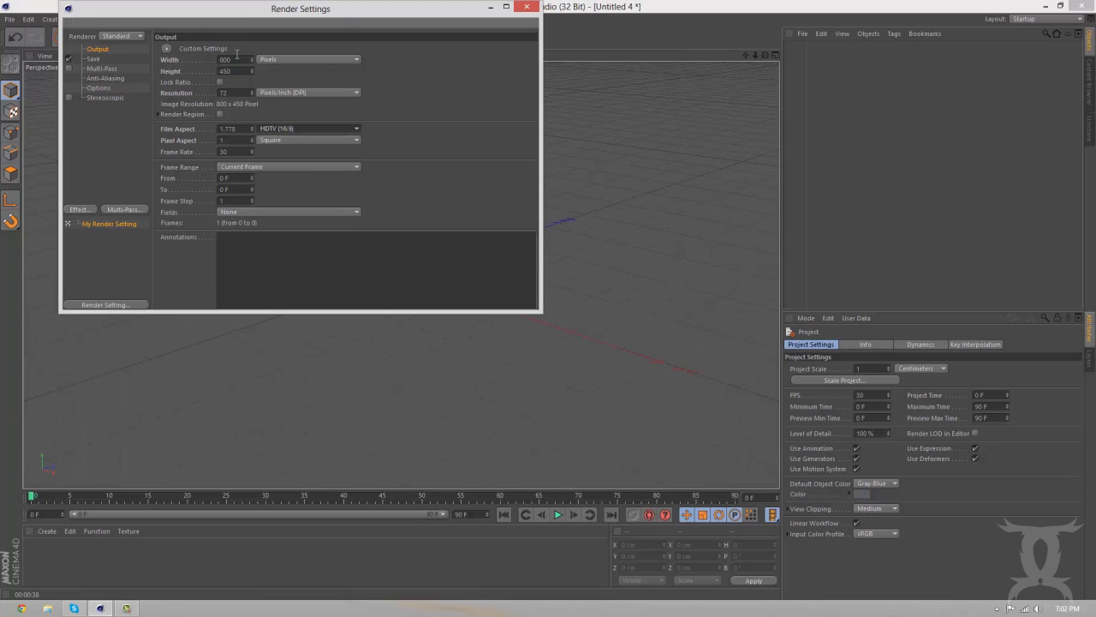
pyautogui.tripleClick(230, 59)
pyautogui.write('1280')
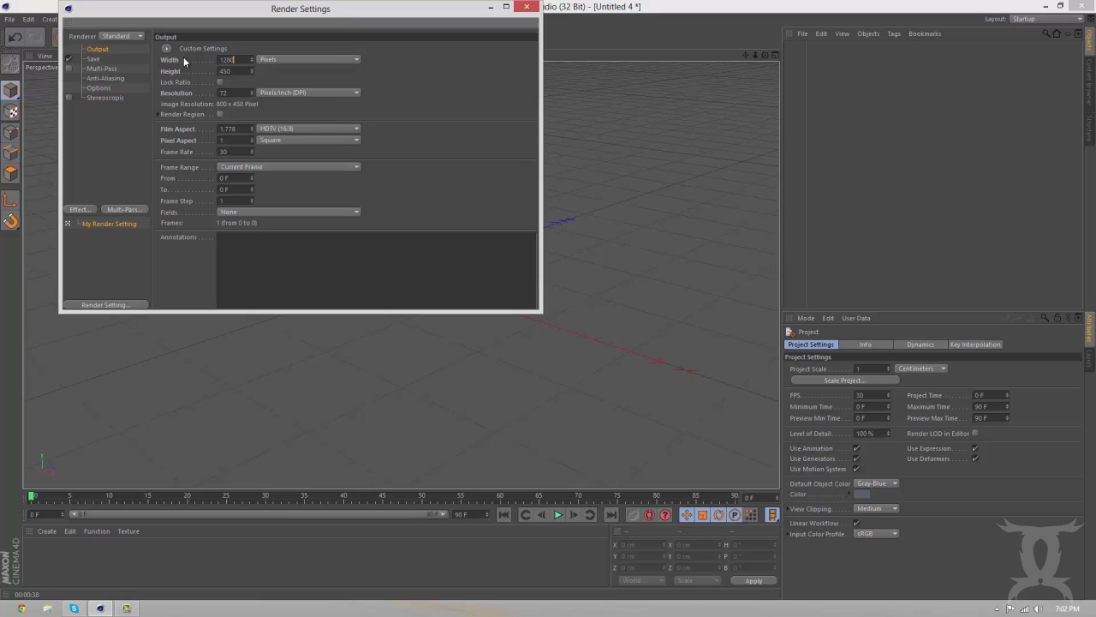
pyautogui.tripleClick(232, 71)
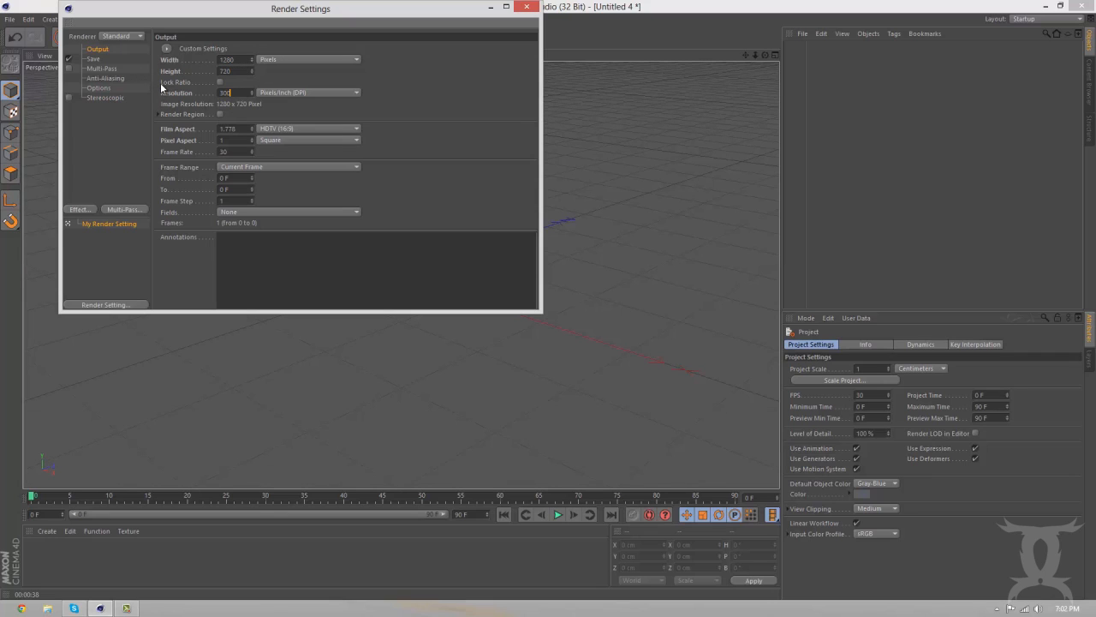
pyautogui.moveTo(439, 101)
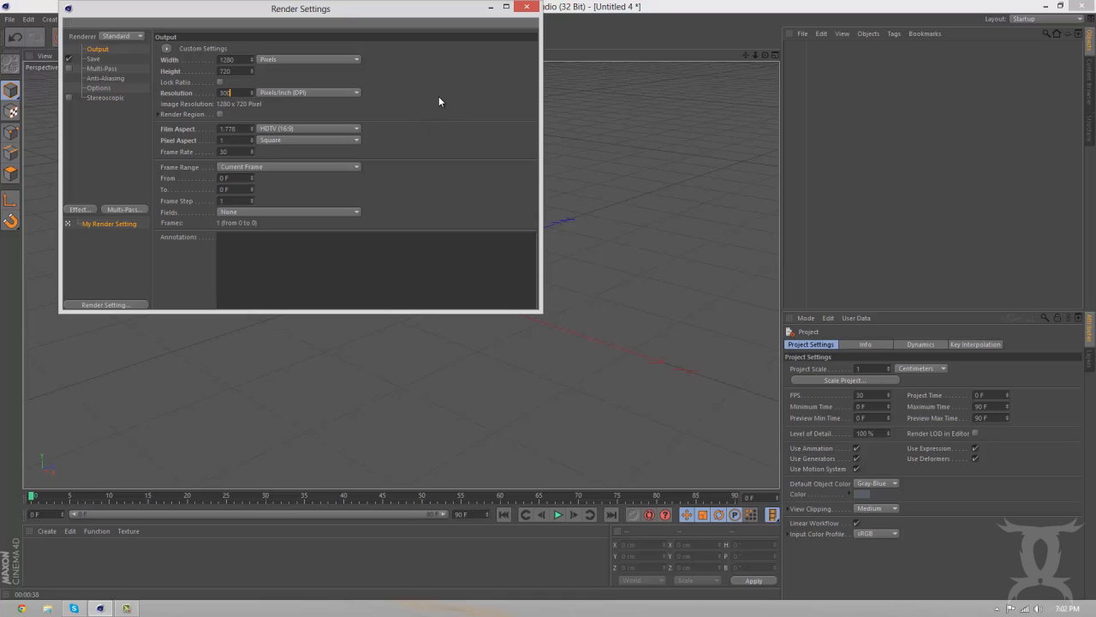
# Save renders as PNG with alpha channel to a file named Render on the Desktop
pyautogui.click(93, 58)
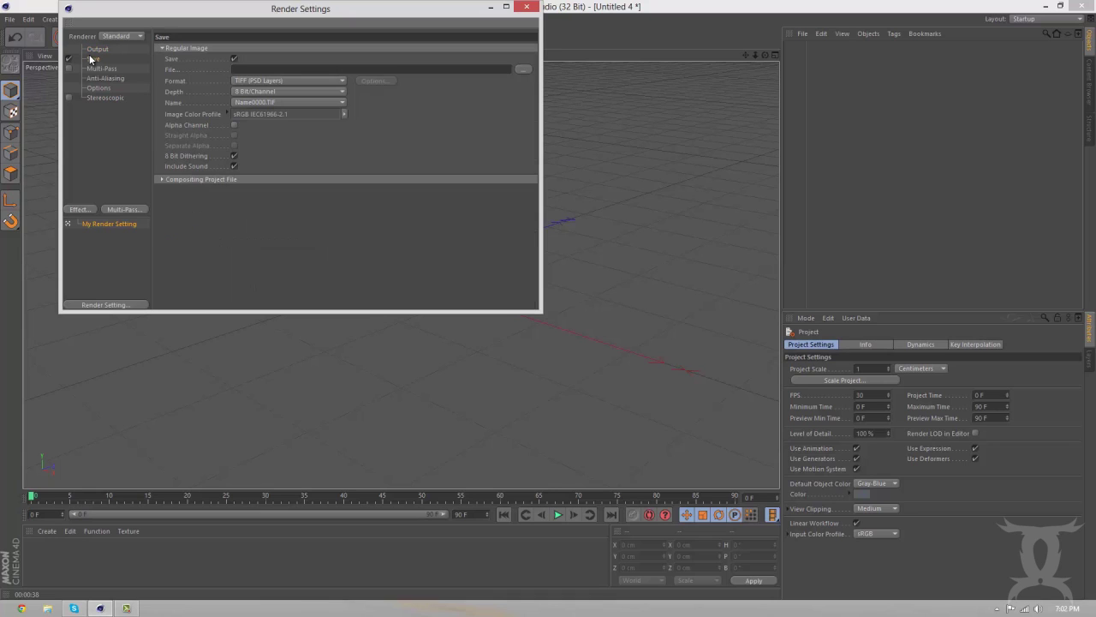
pyautogui.click(288, 80)
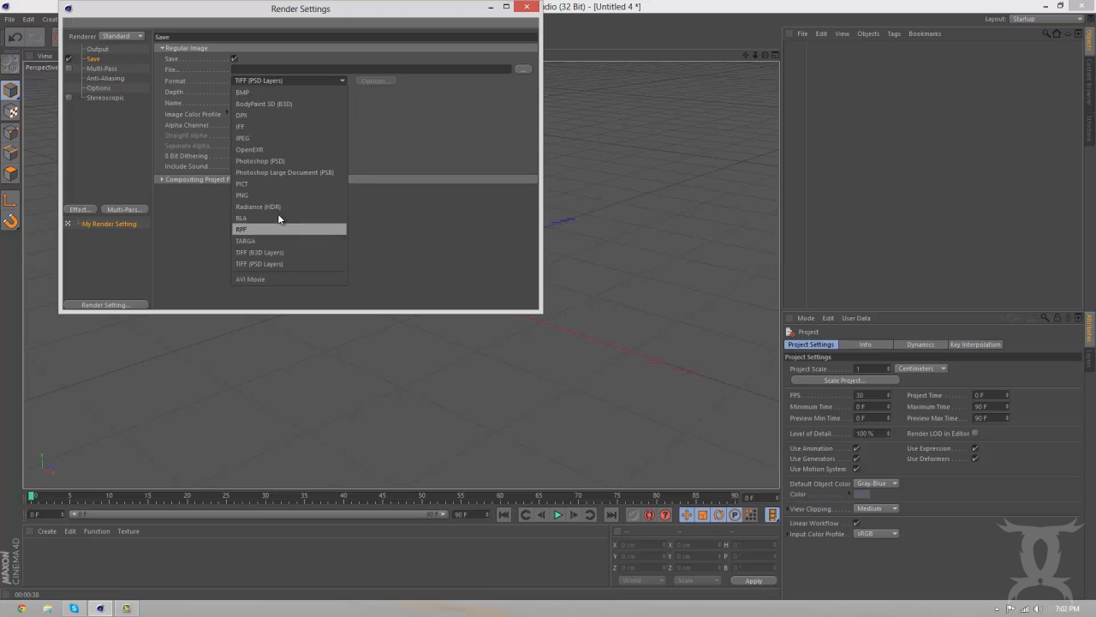
pyautogui.click(242, 194)
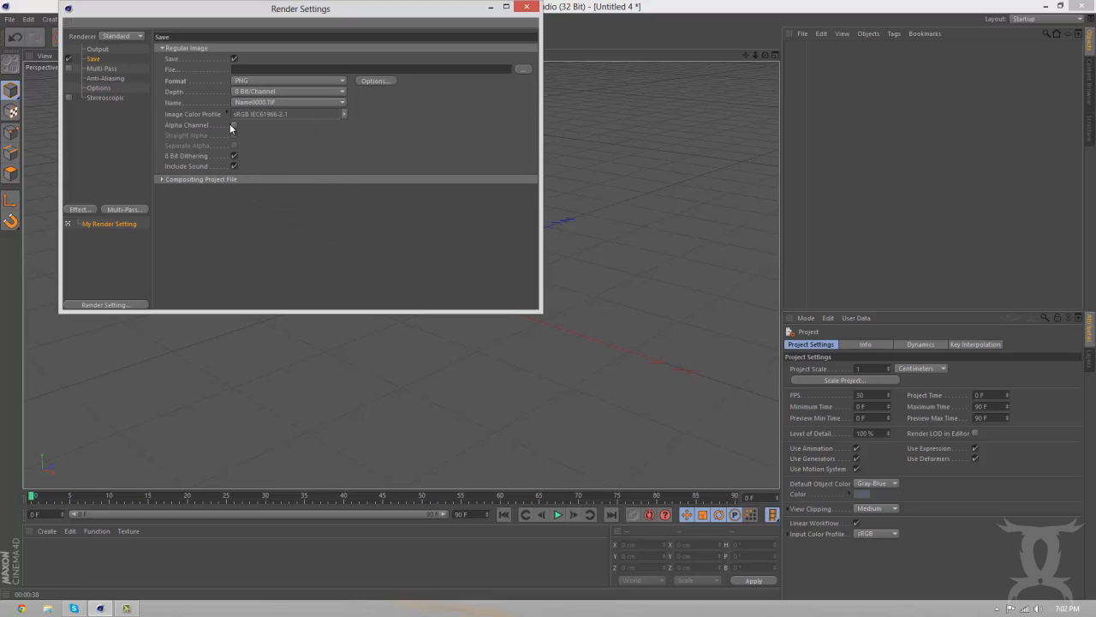
pyautogui.click(233, 125)
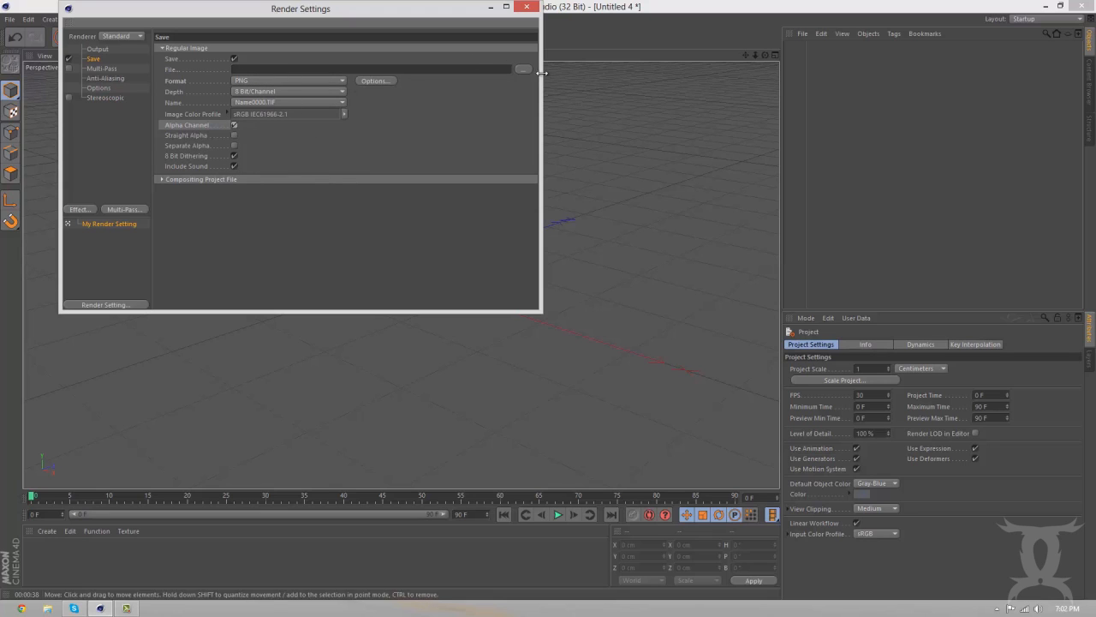
pyautogui.click(523, 69)
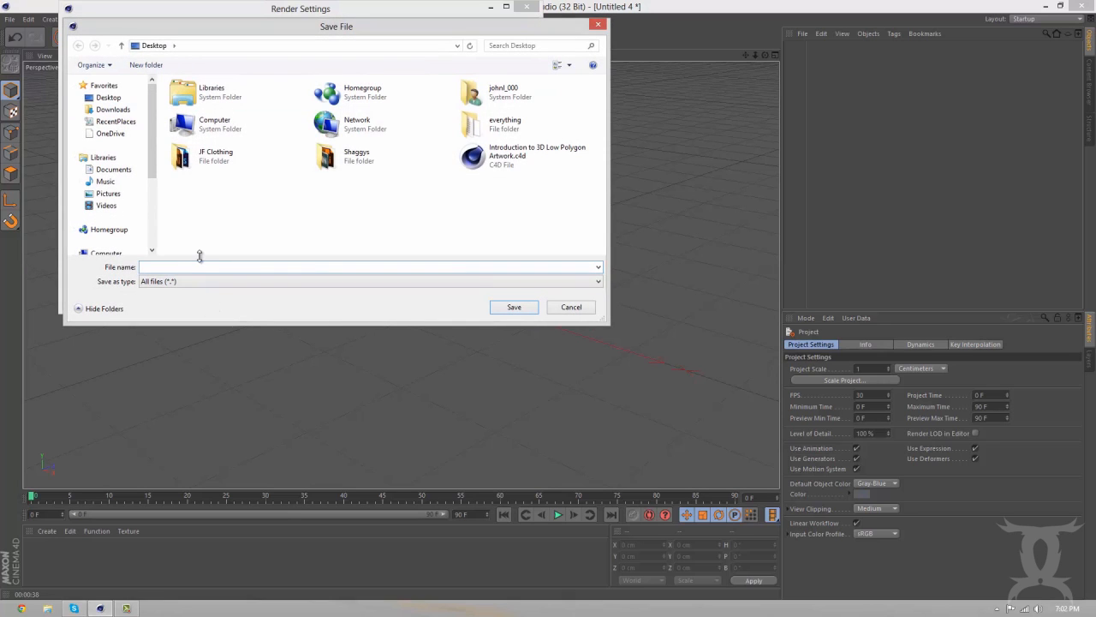
pyautogui.click(570, 307)
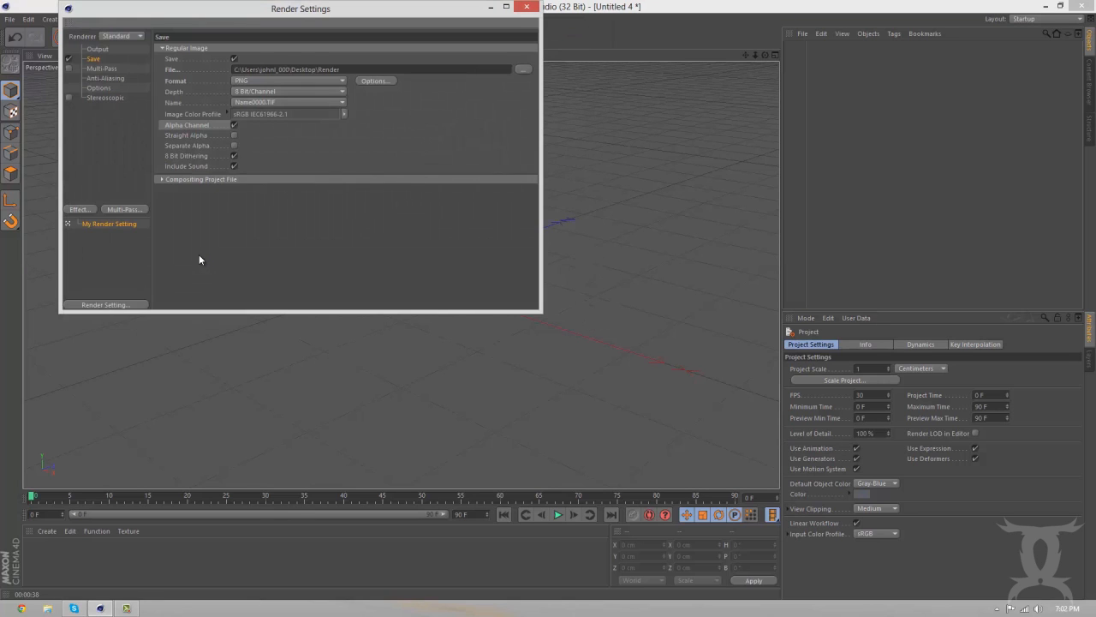
pyautogui.moveTo(137, 164)
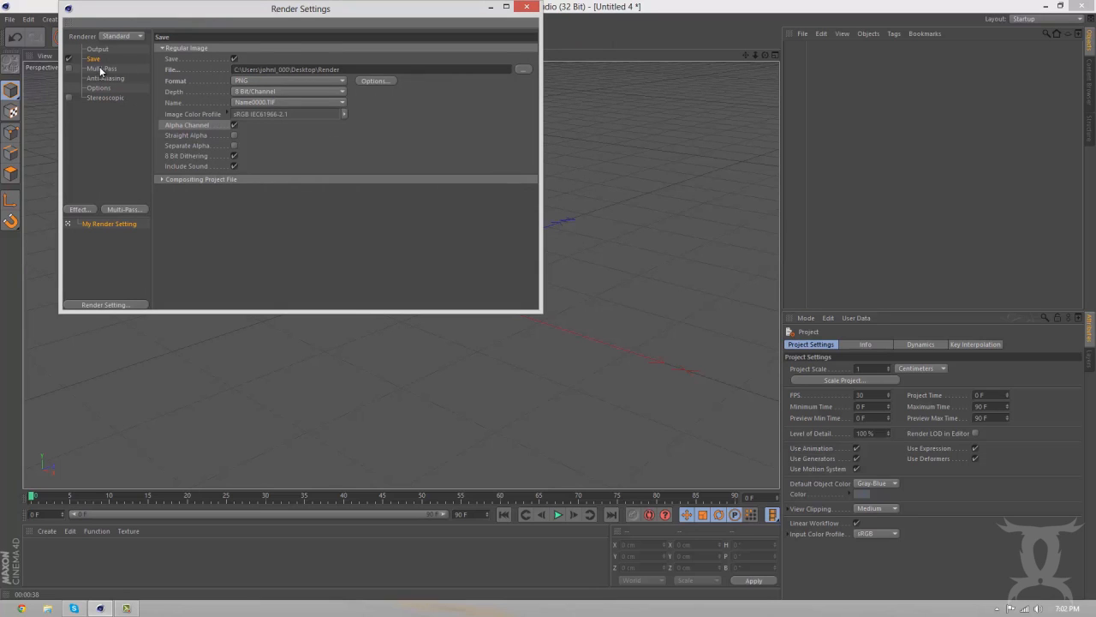
# Try Best anti-aliasing, revert to Geometry, and add the Stereoscopic effect
pyautogui.click(106, 78)
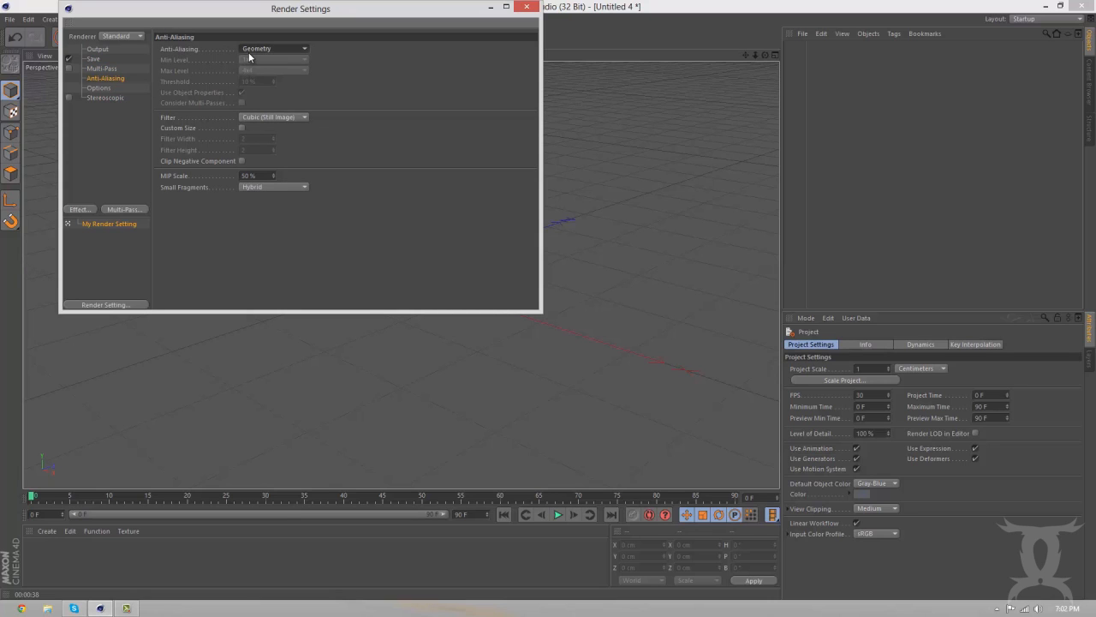
pyautogui.moveTo(254, 49)
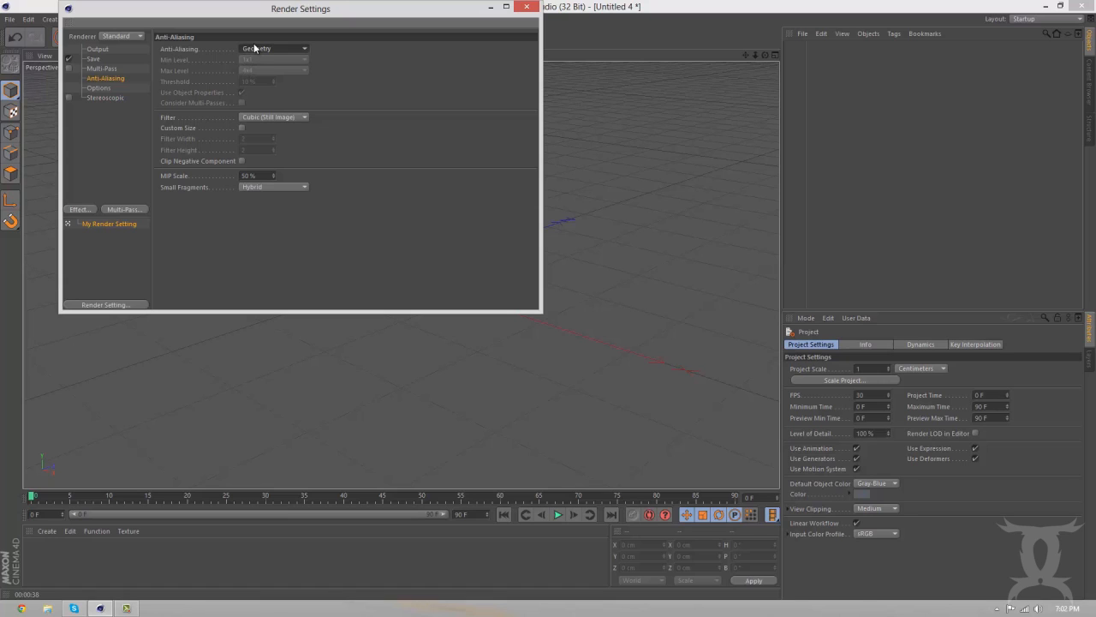
pyautogui.moveTo(266, 53)
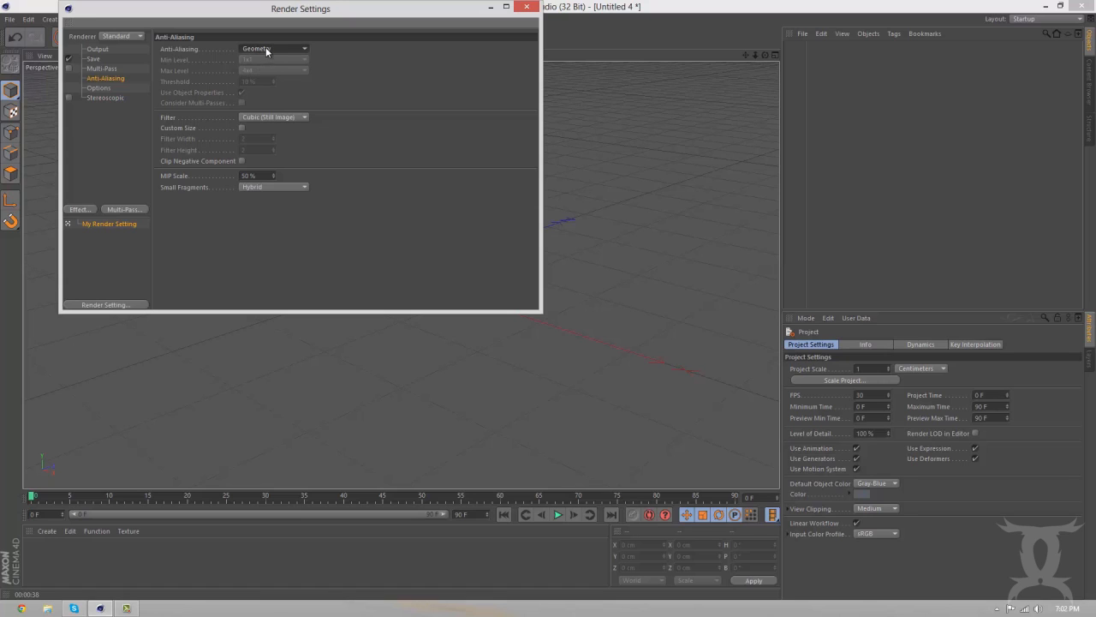
pyautogui.click(275, 48)
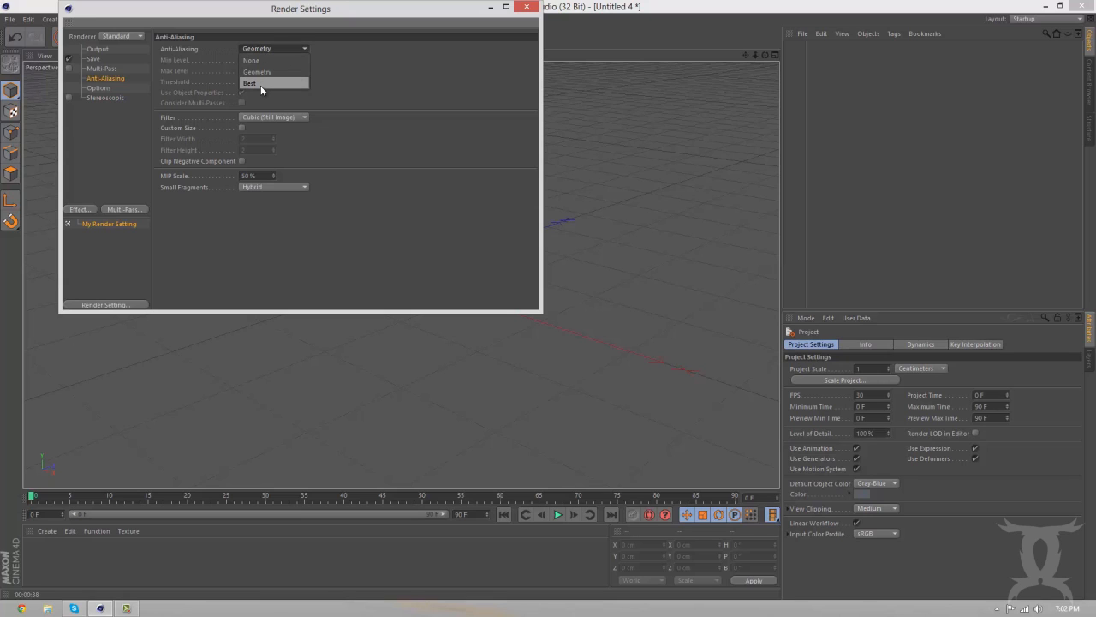
pyautogui.click(249, 83)
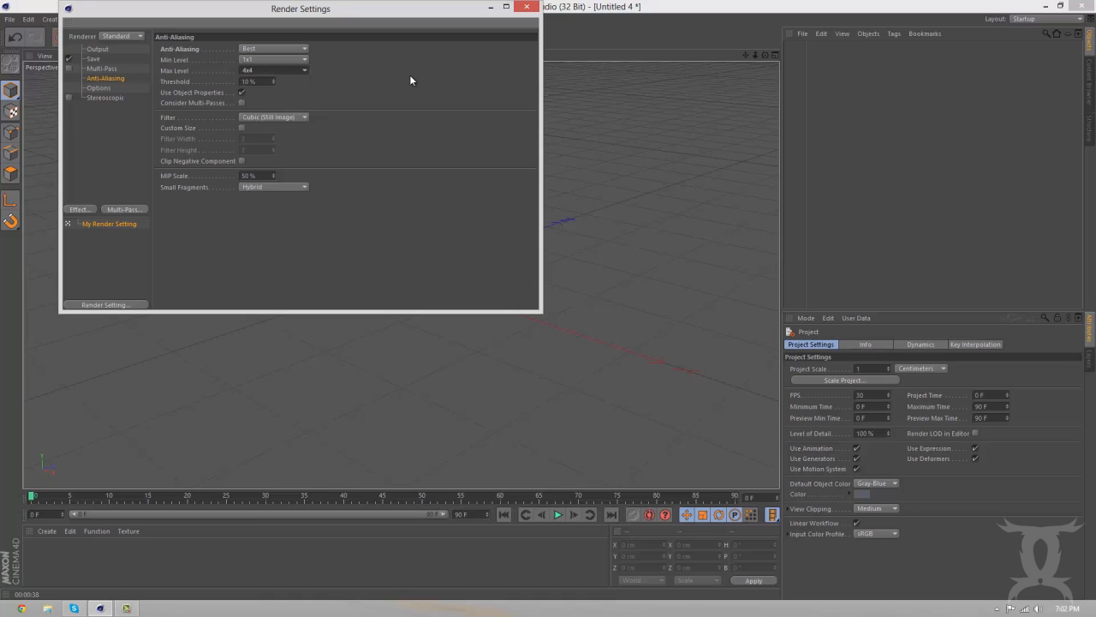
pyautogui.click(272, 48)
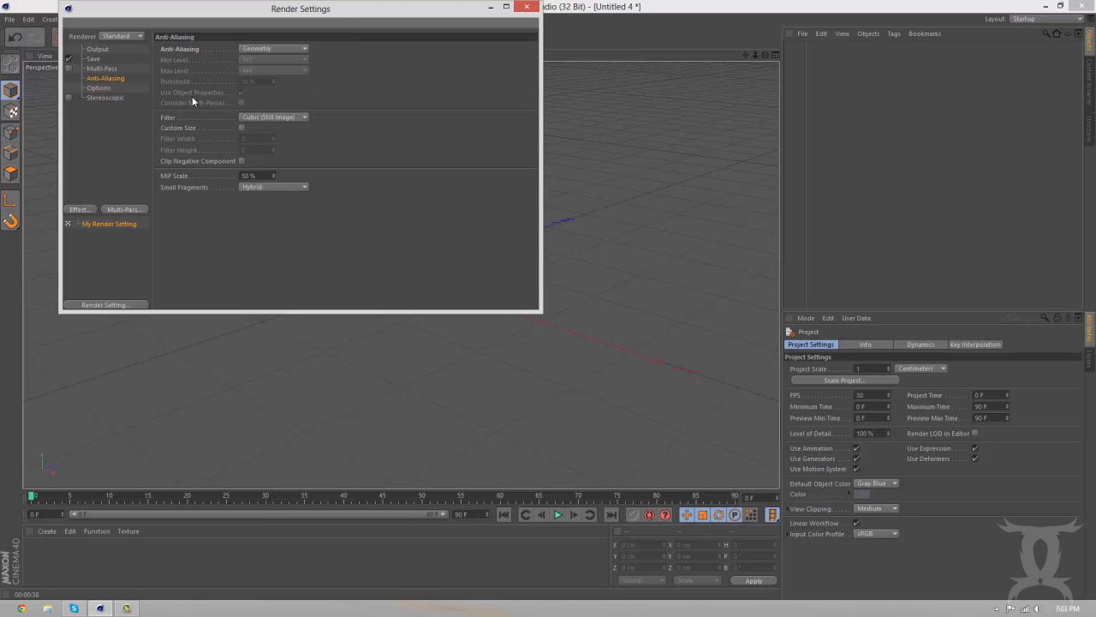
pyautogui.click(105, 97)
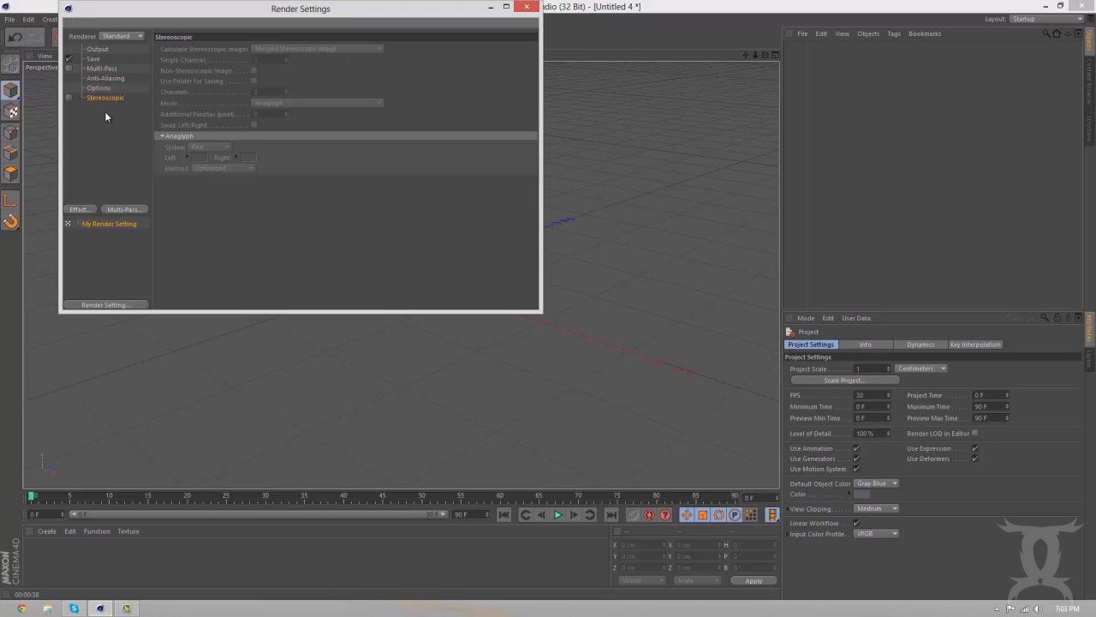
# Add the Ambient Occlusion and Global Illumination render effects
pyautogui.click(79, 209)
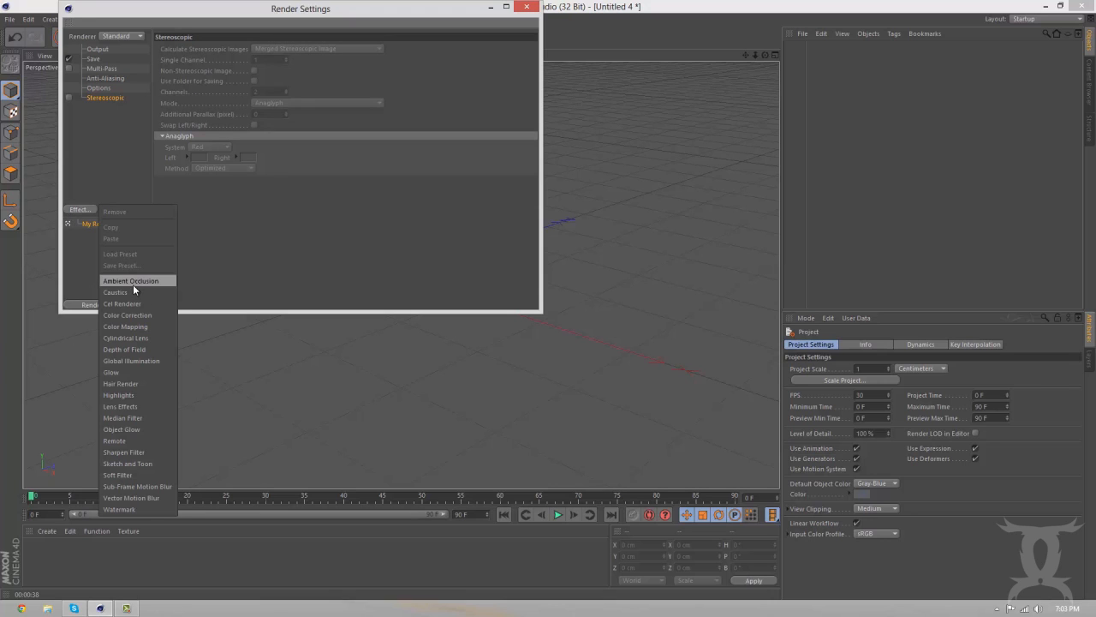
pyautogui.click(130, 280)
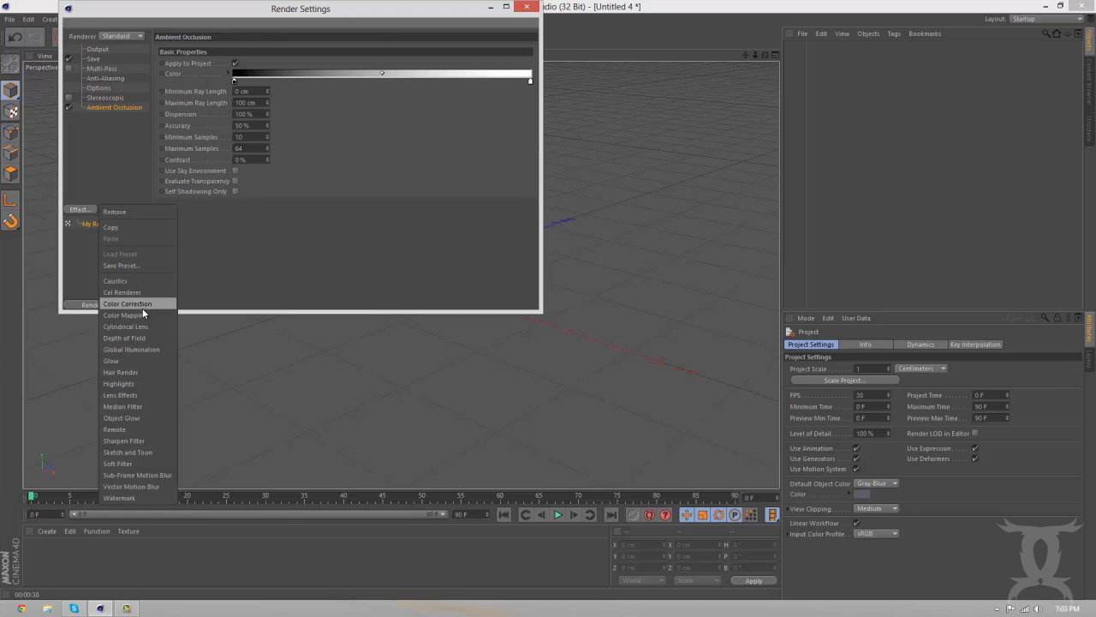
pyautogui.click(131, 348)
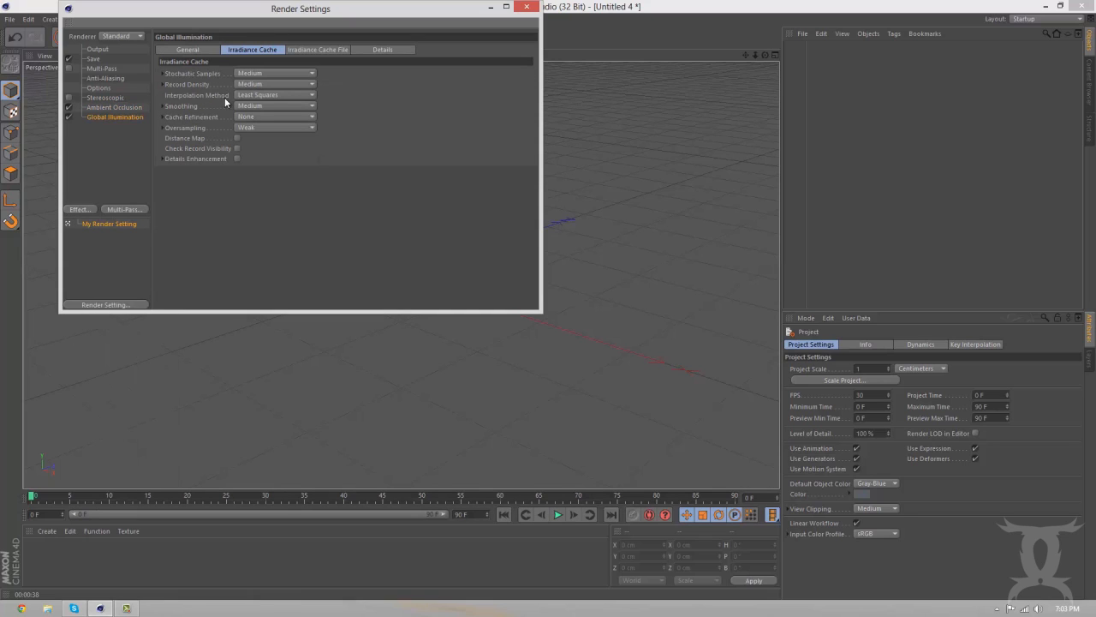
pyautogui.moveTo(268, 79)
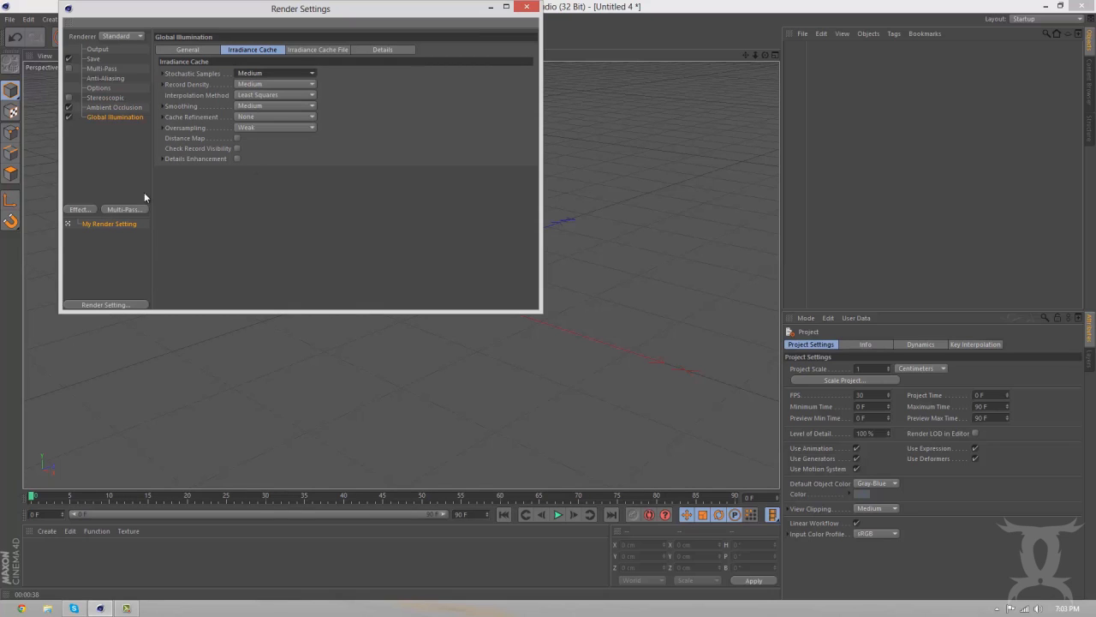
pyautogui.moveTo(248, 94)
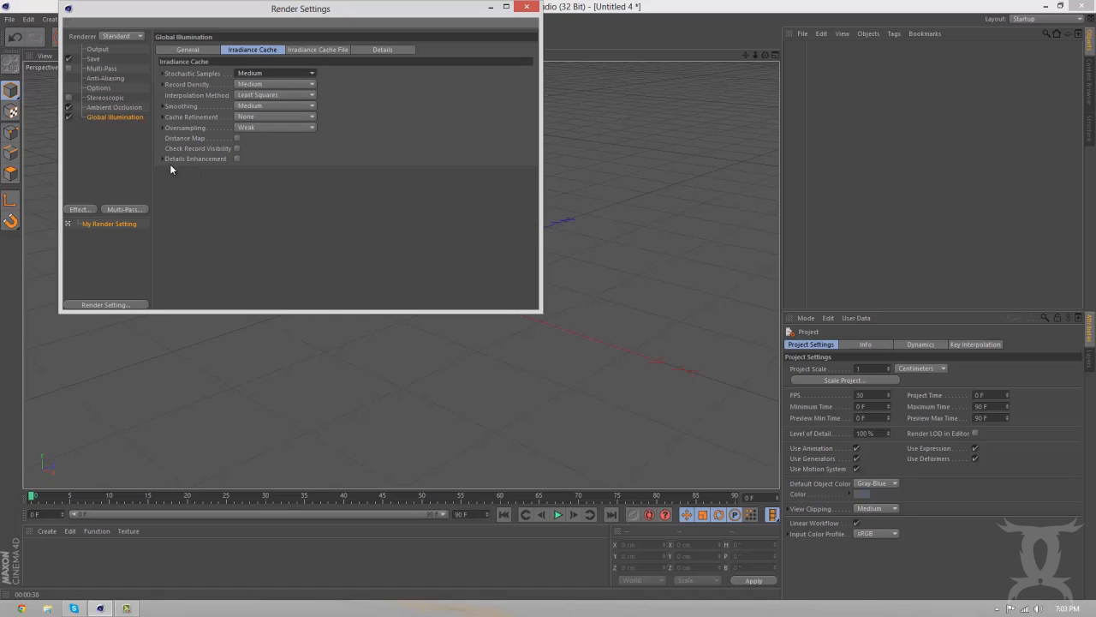
pyautogui.moveTo(162, 150)
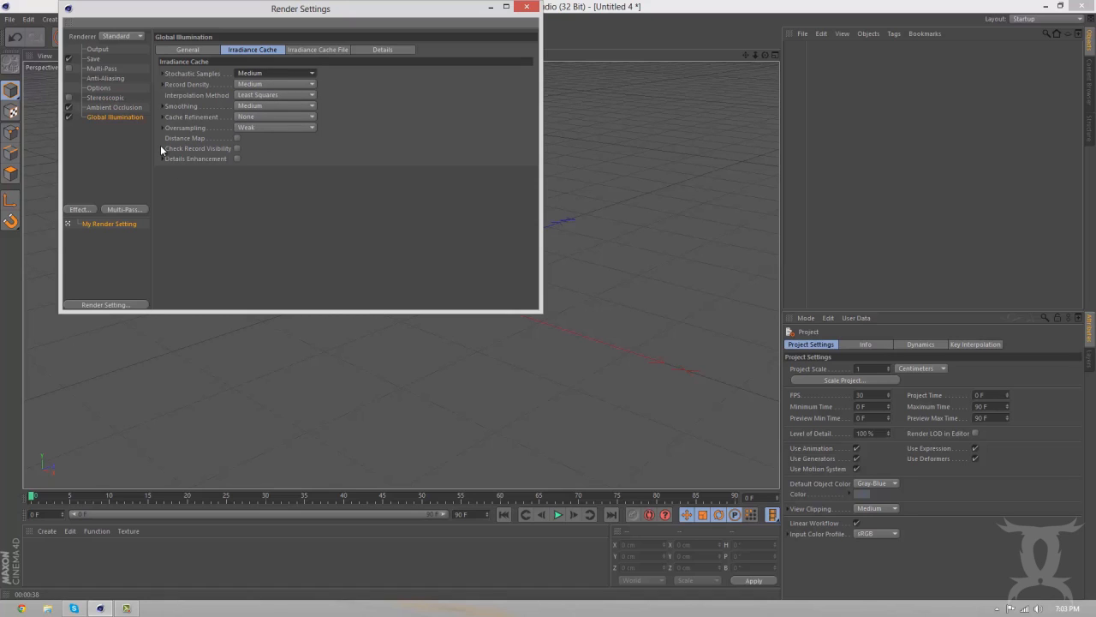
pyautogui.moveTo(95, 213)
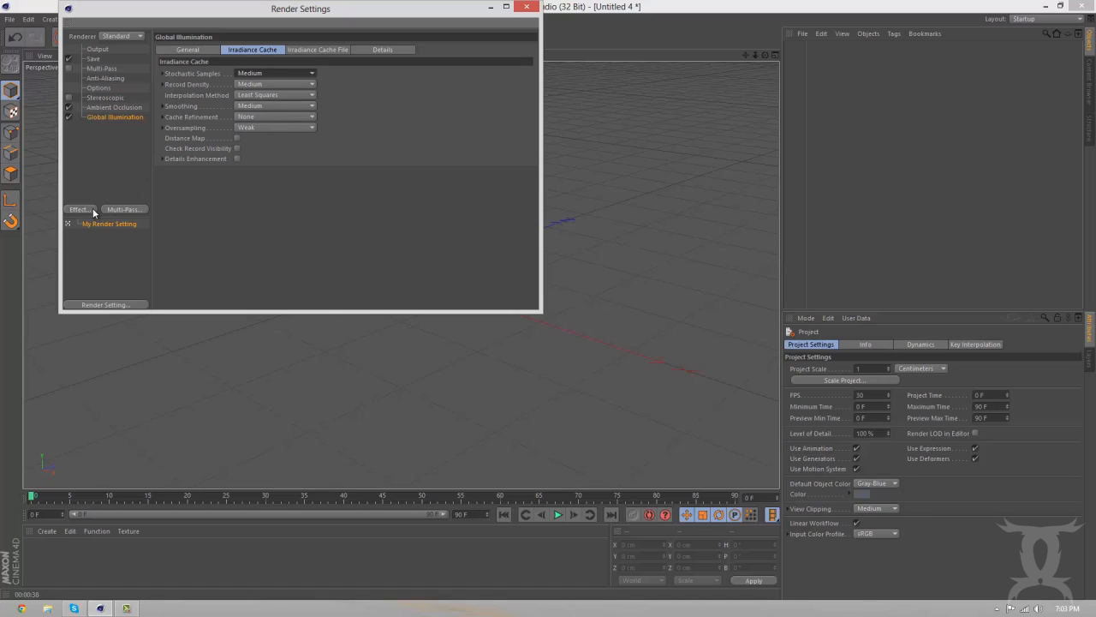
# Add Color Correction at 10% saturation and Object Glow, then close Render Settings
pyautogui.click(79, 209)
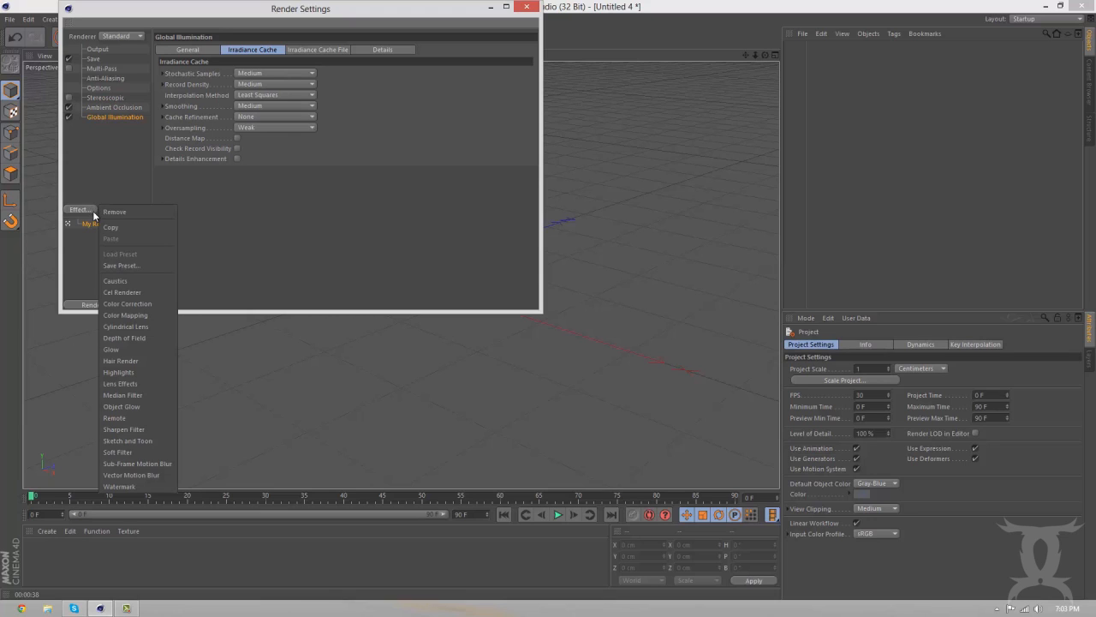
pyautogui.moveTo(126, 314)
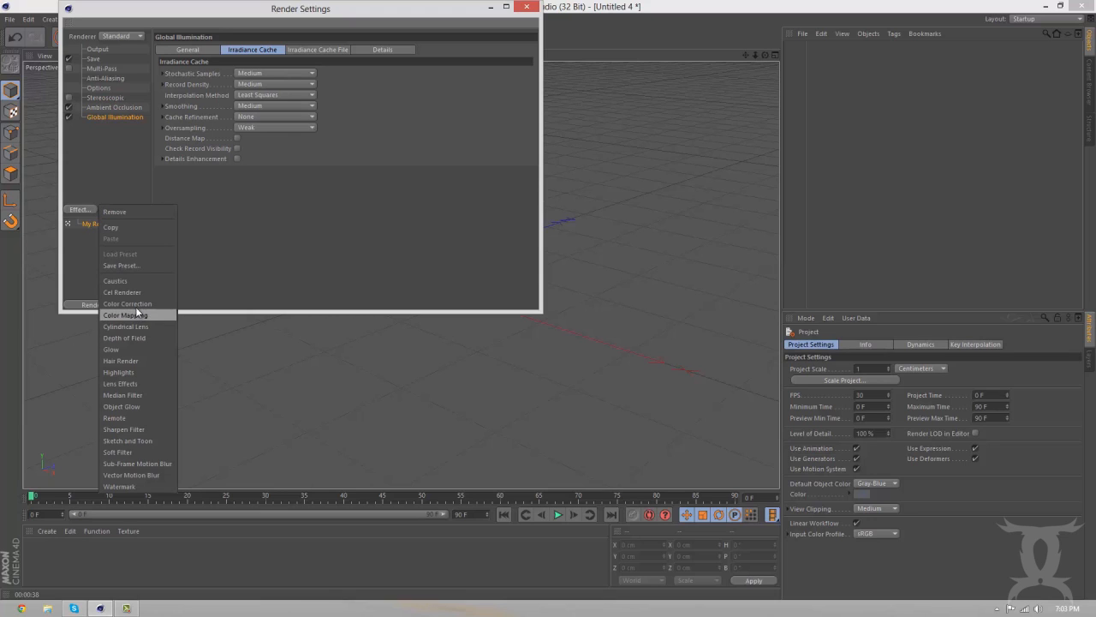
pyautogui.click(126, 314)
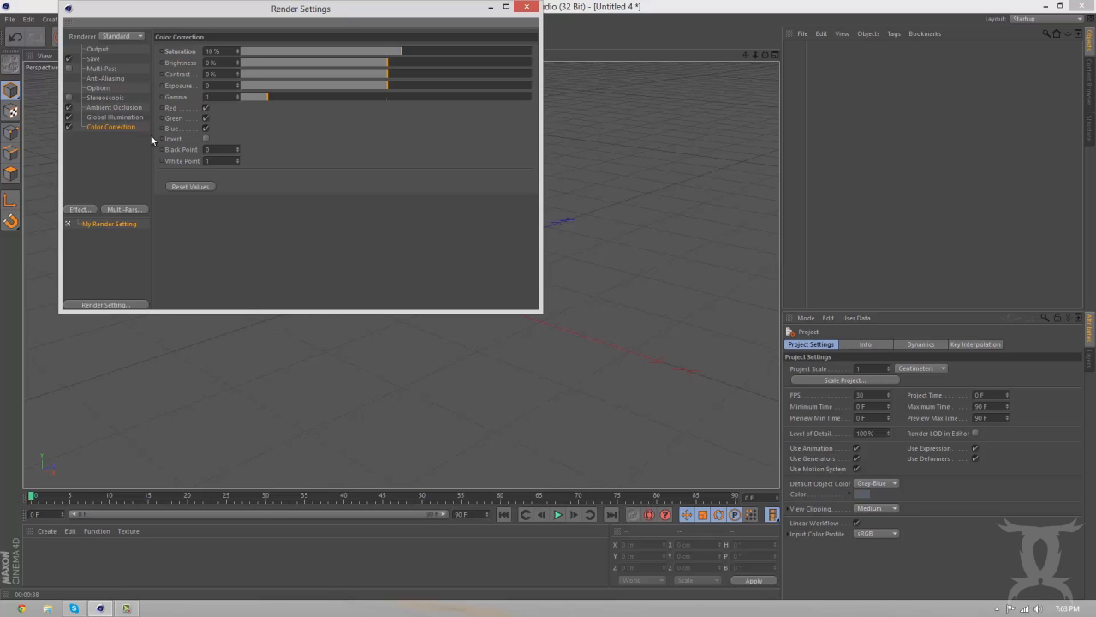
pyautogui.click(79, 208)
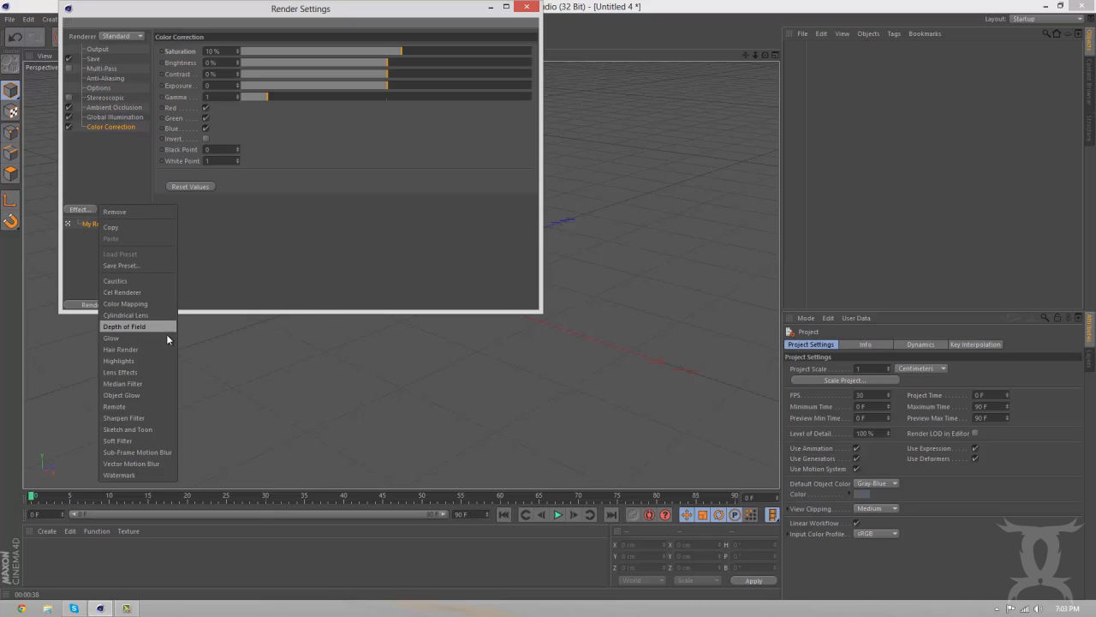
pyautogui.moveTo(141, 428)
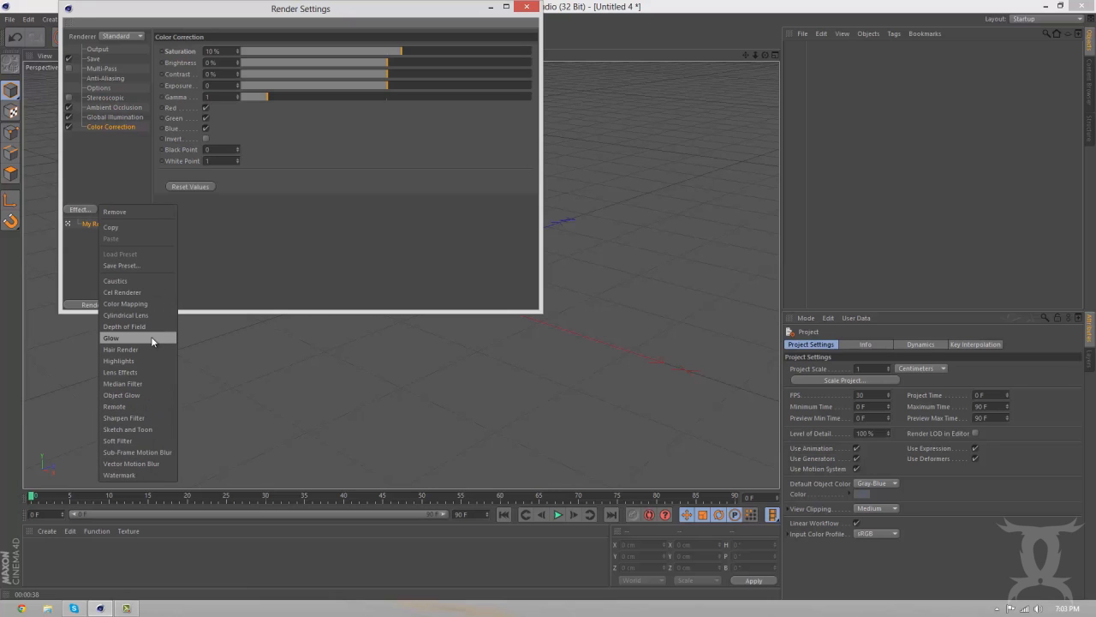
pyautogui.click(121, 395)
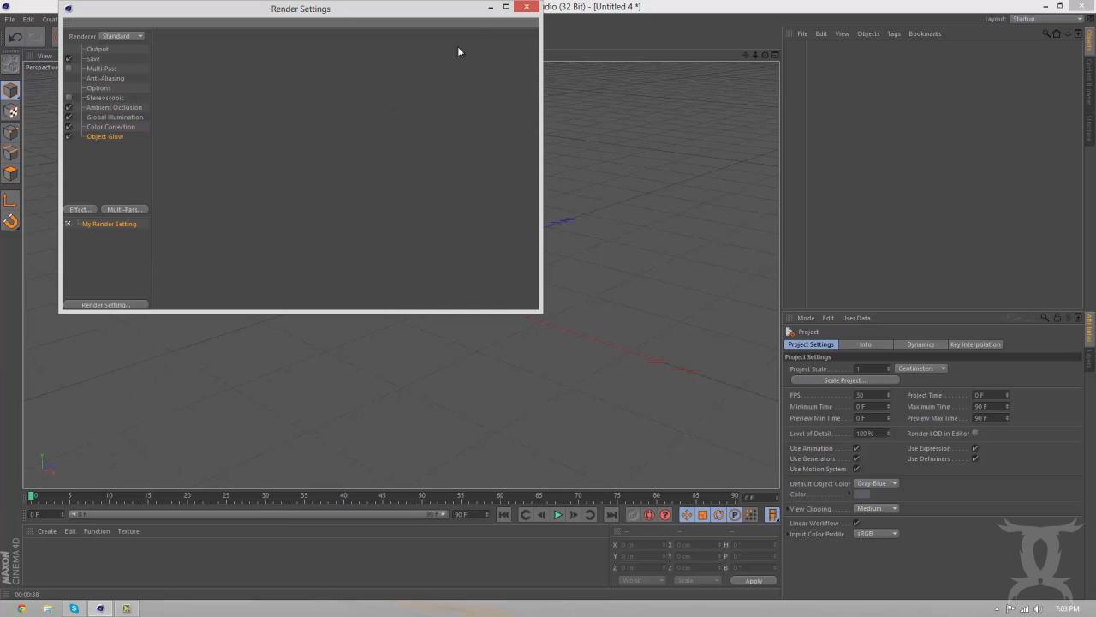
pyautogui.click(528, 7)
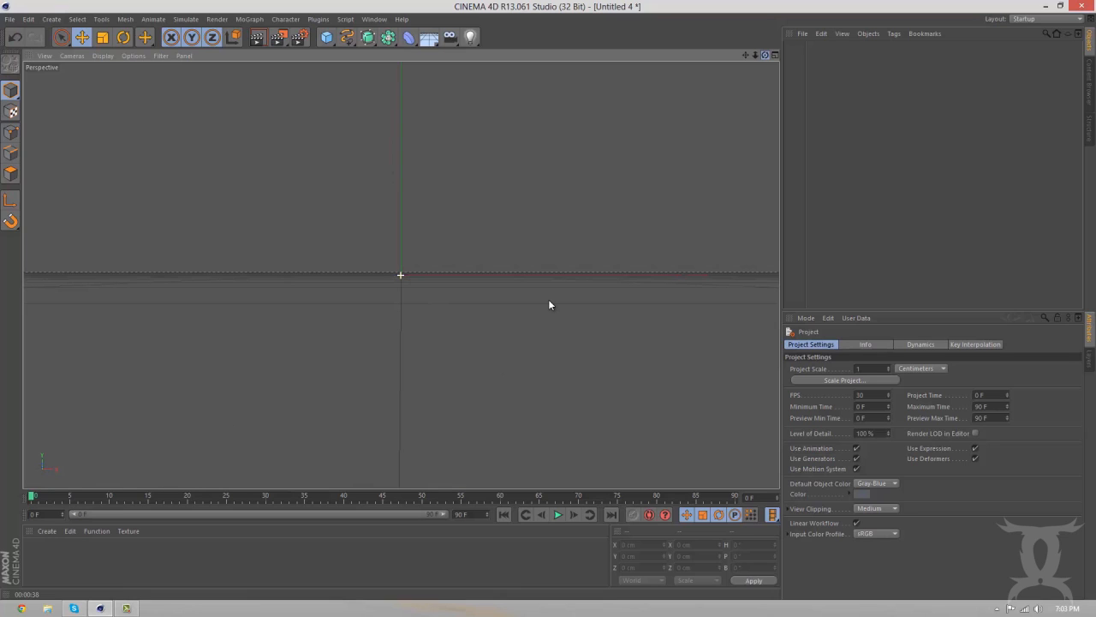
pyautogui.moveTo(869, 130)
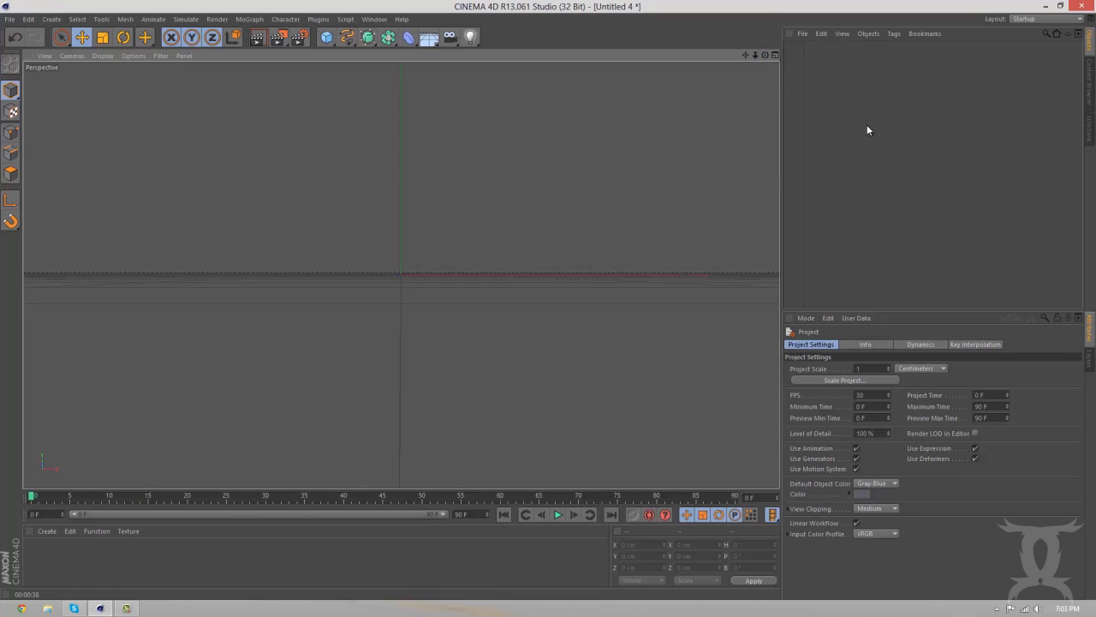
pyautogui.moveTo(471, 54)
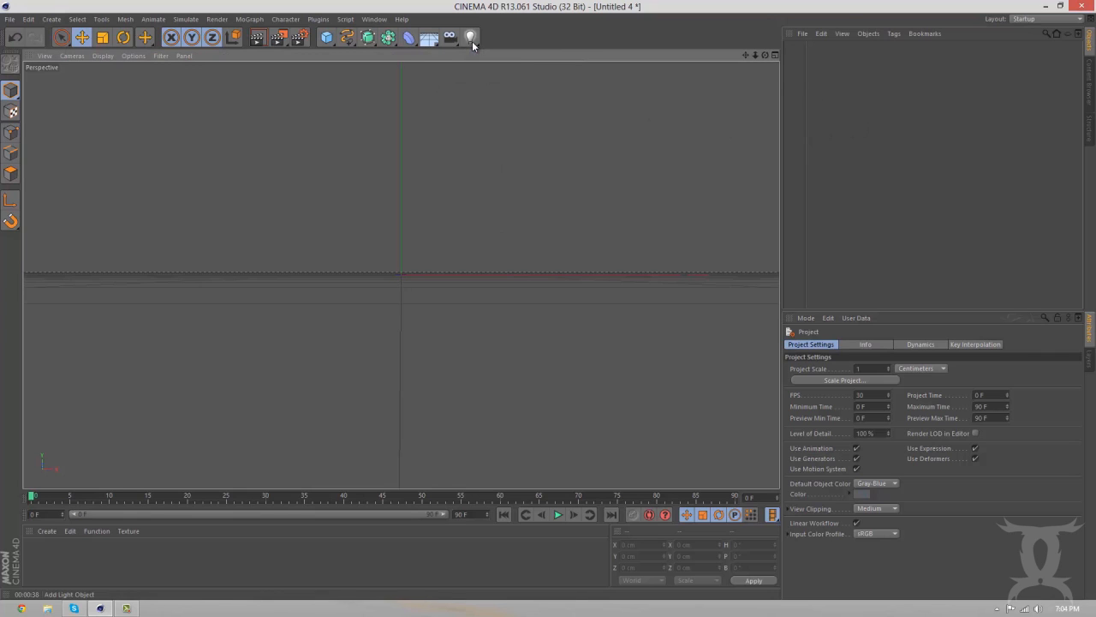
# Clone a light radially on the XZ plane with five clones at 900 cm radius
pyautogui.click(470, 37)
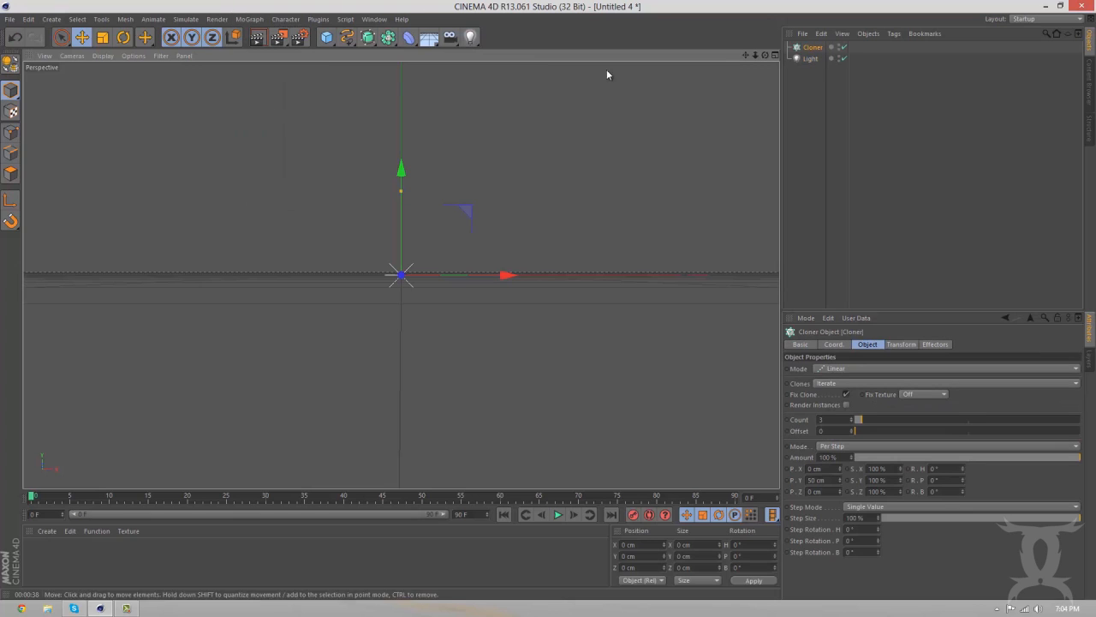
pyautogui.click(810, 58)
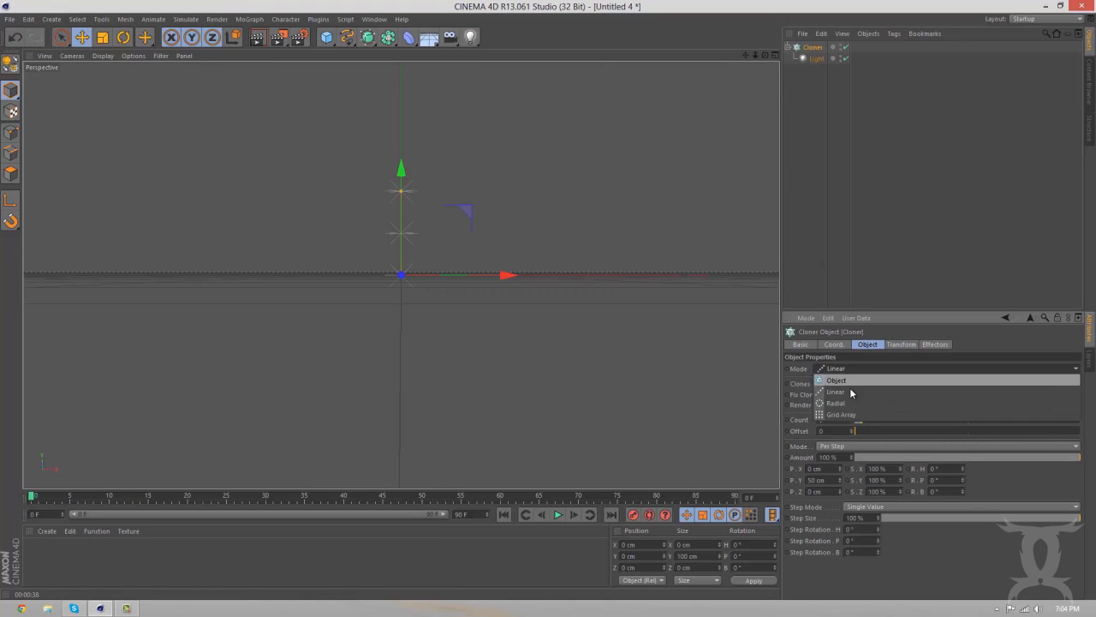
pyautogui.click(835, 402)
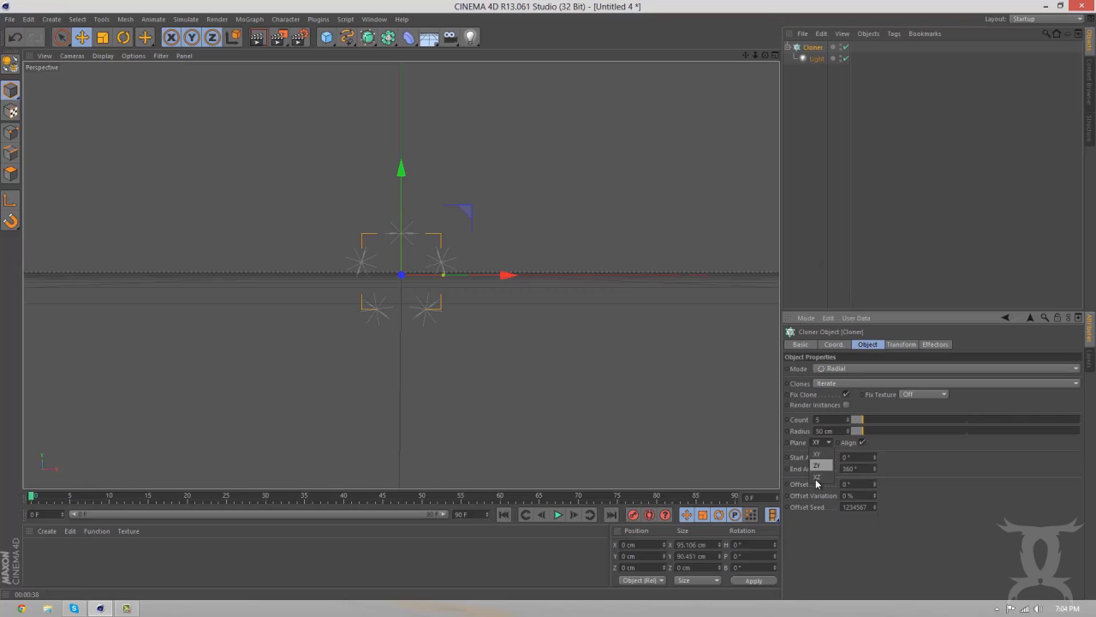
pyautogui.click(818, 477)
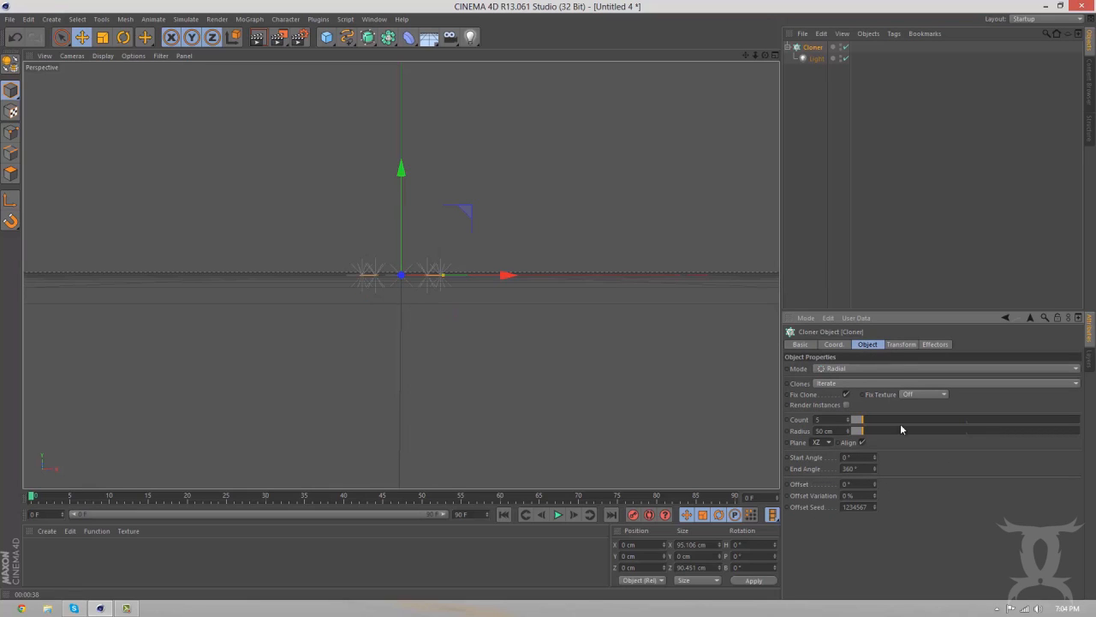
pyautogui.moveTo(861, 431); pyautogui.dragTo(967, 431)
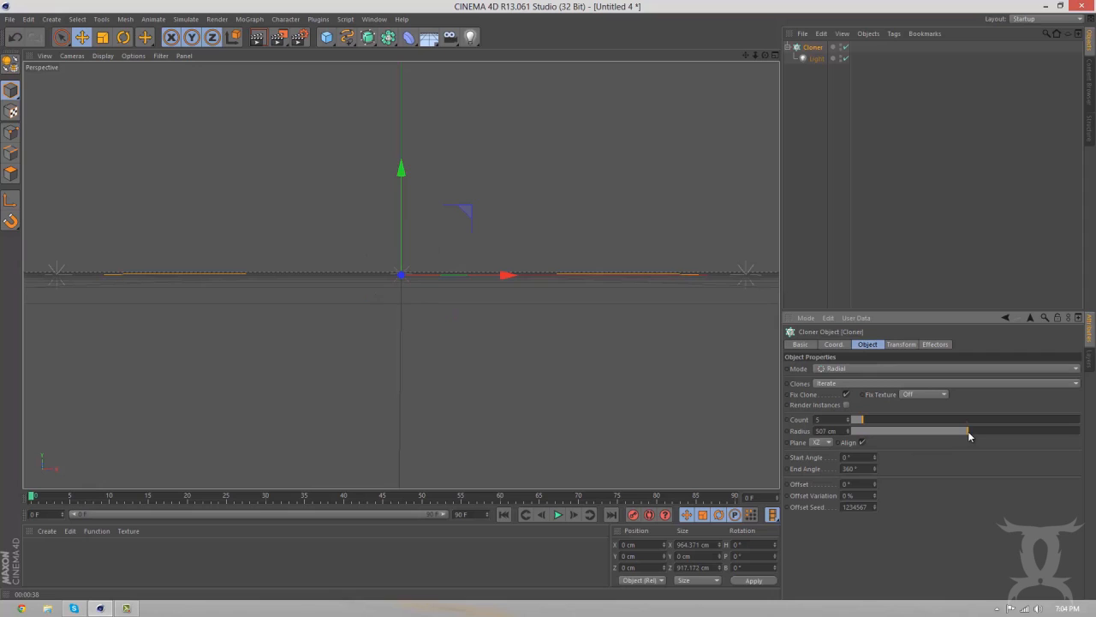
pyautogui.moveTo(972, 431); pyautogui.dragTo(966, 431)
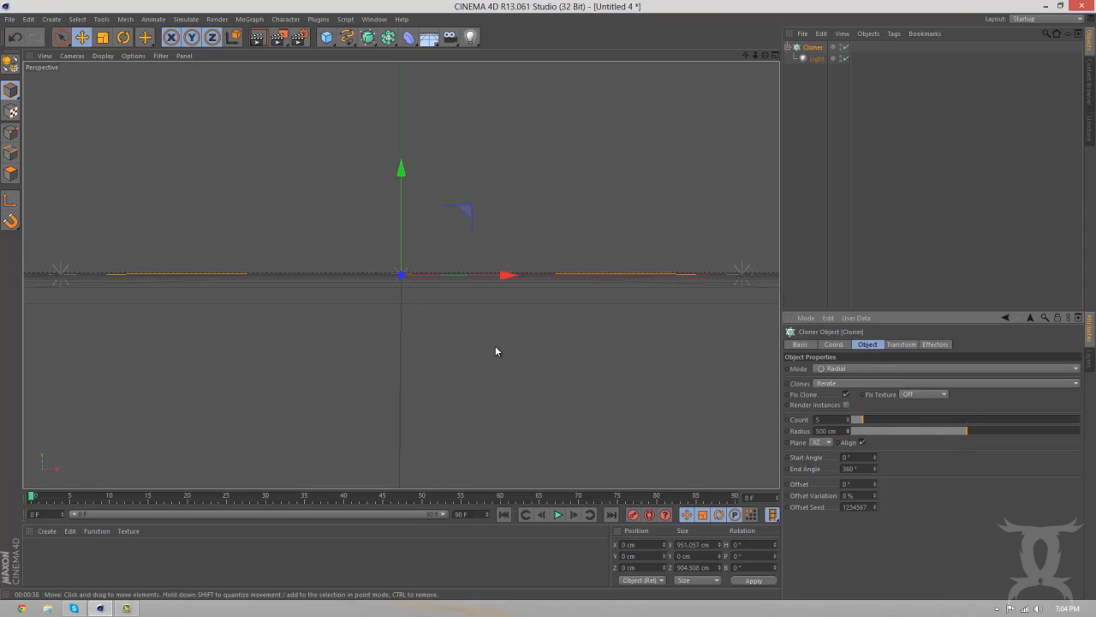
pyautogui.click(816, 59)
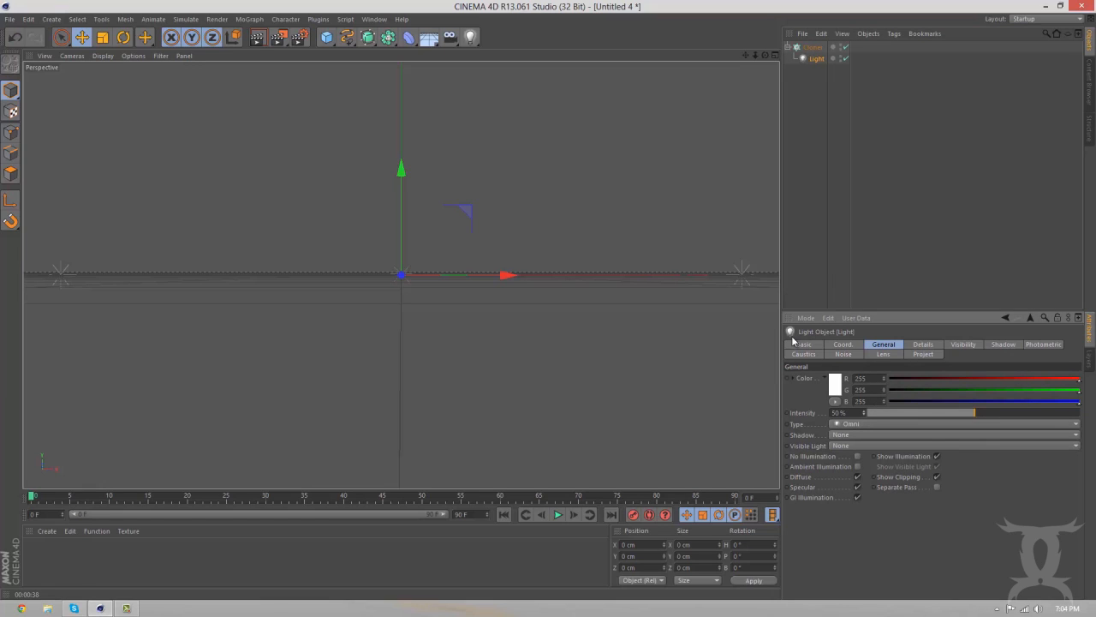
pyautogui.click(955, 434)
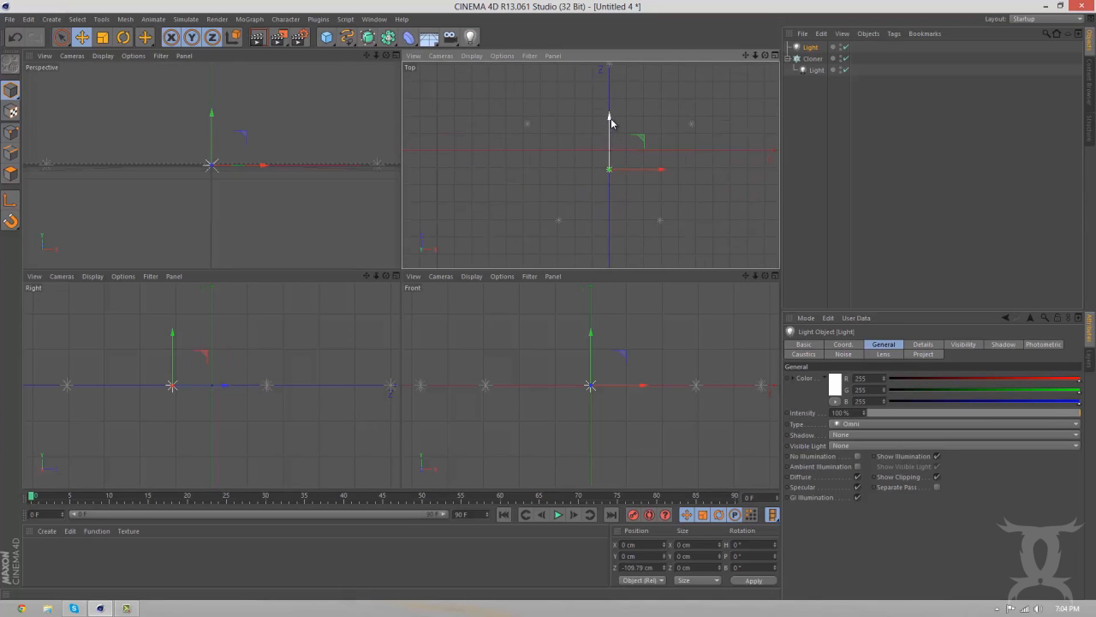
# Move the back light to about -961 cm on Z with soft shadow maps
pyautogui.moveTo(609, 169); pyautogui.dragTo(606, 259)
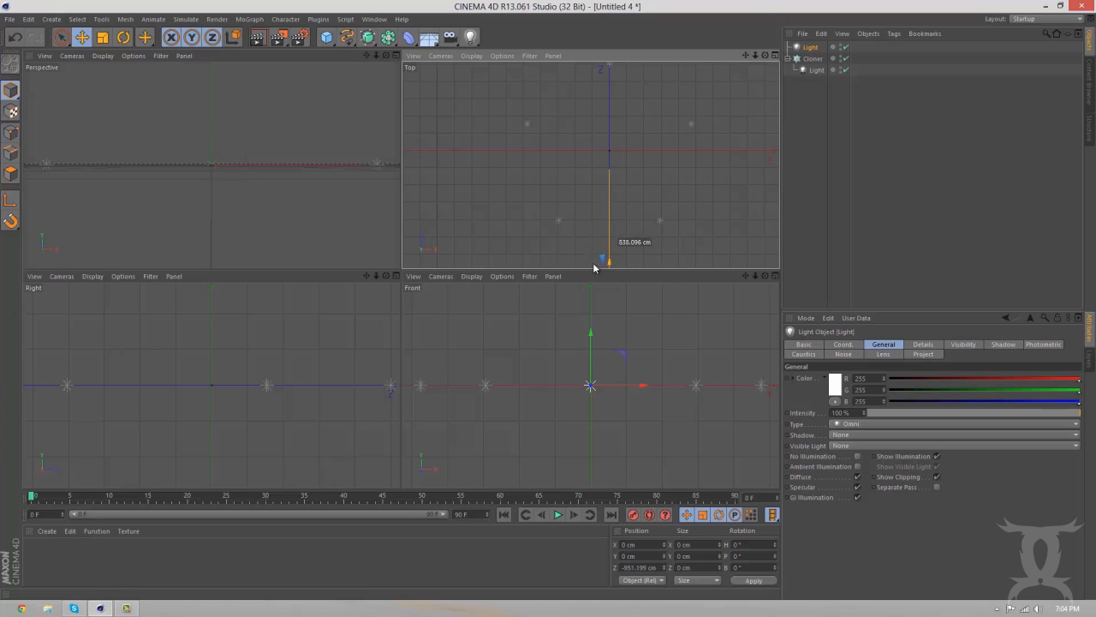
pyautogui.moveTo(604, 261); pyautogui.dragTo(608, 255)
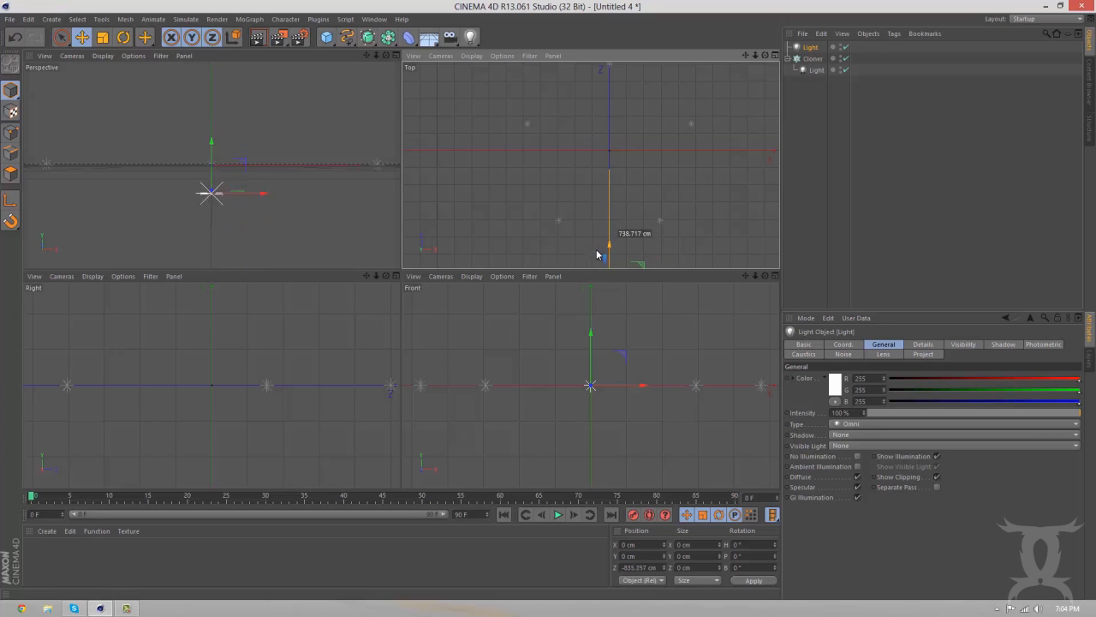
pyautogui.moveTo(608, 248); pyautogui.dragTo(604, 261)
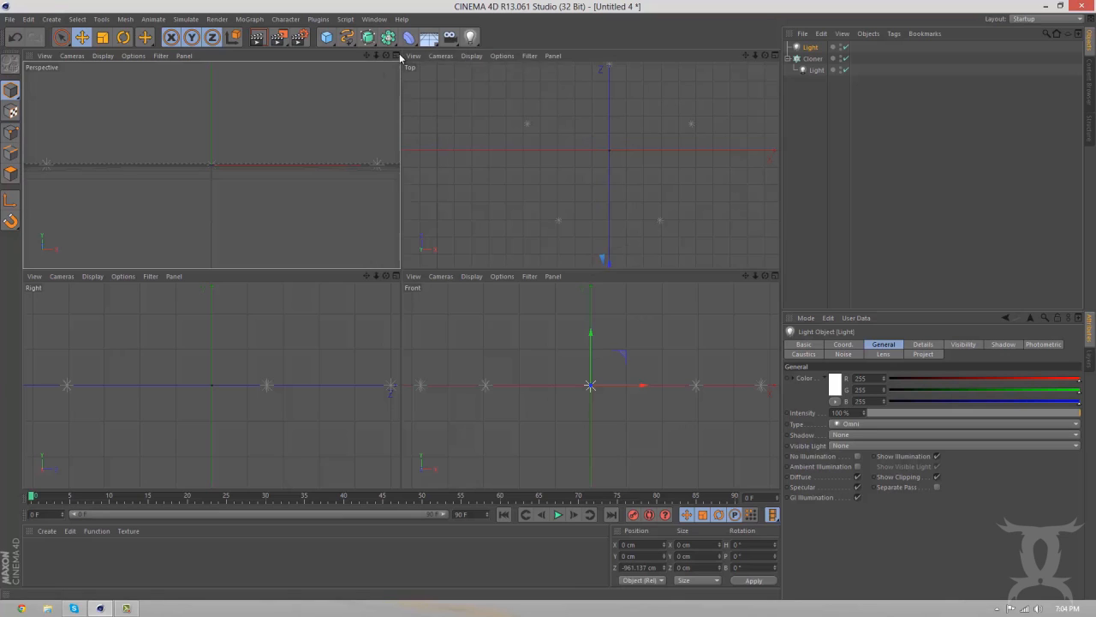
pyautogui.click(396, 56)
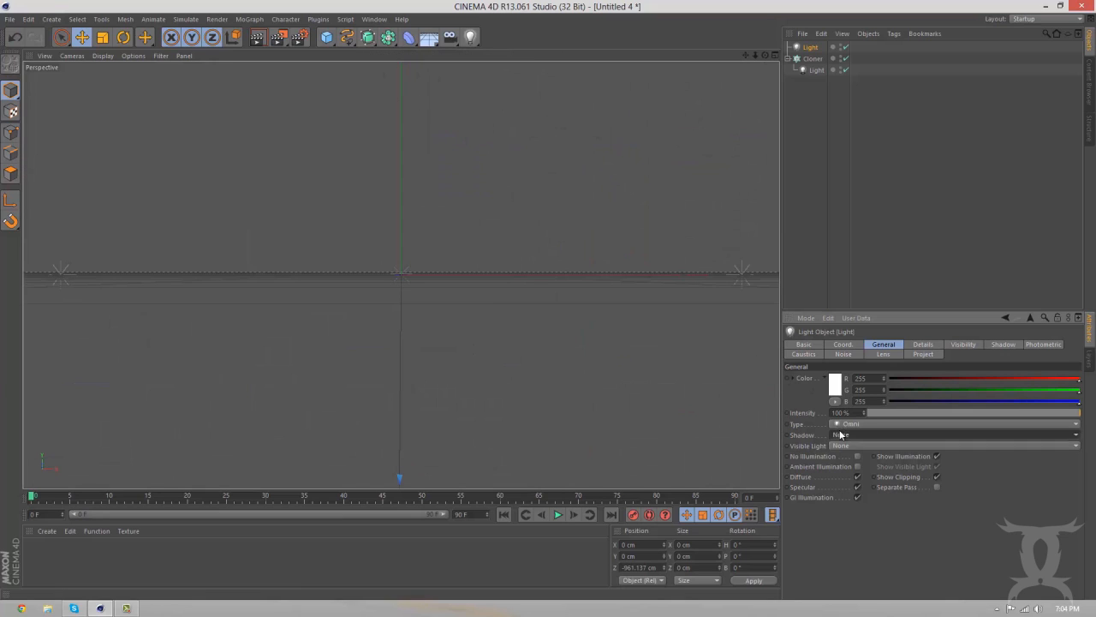
pyautogui.click(951, 434)
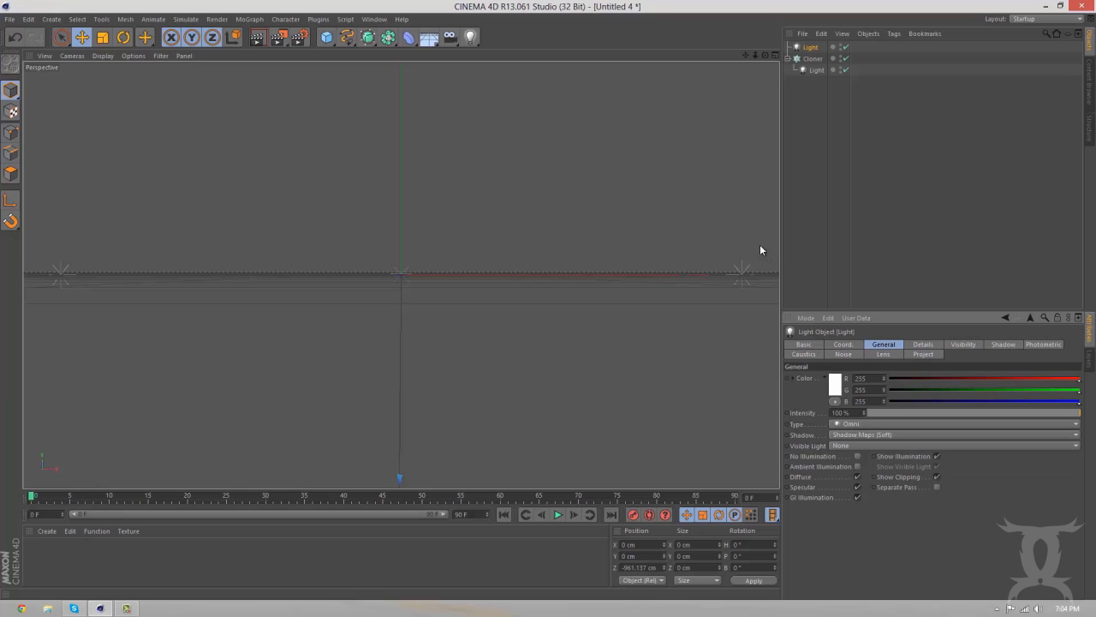
pyautogui.moveTo(338, 75)
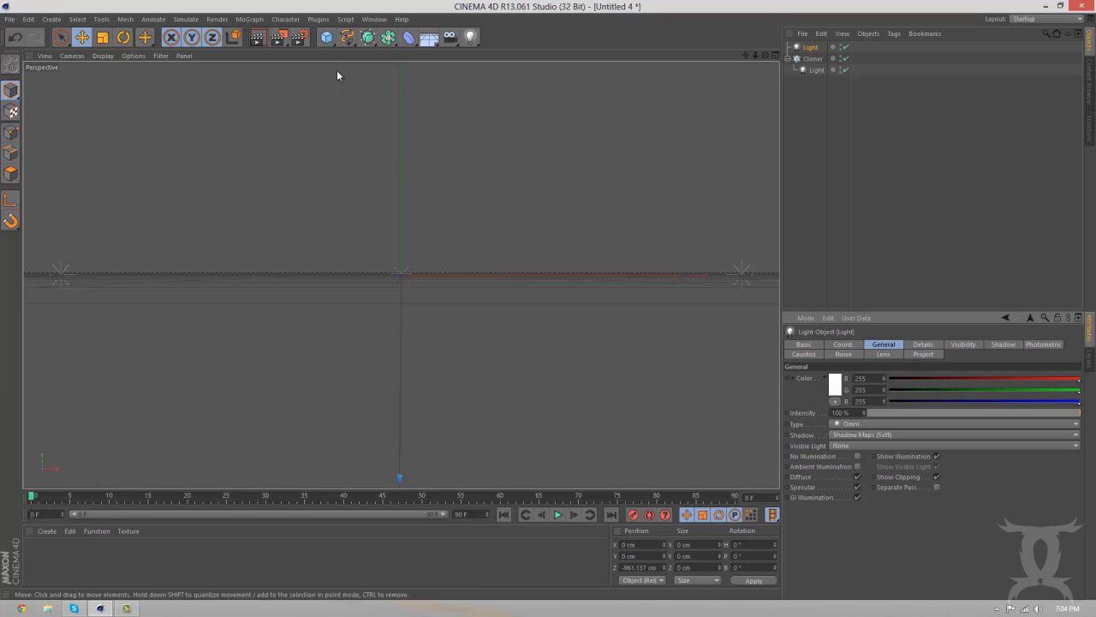
pyautogui.moveTo(387, 88)
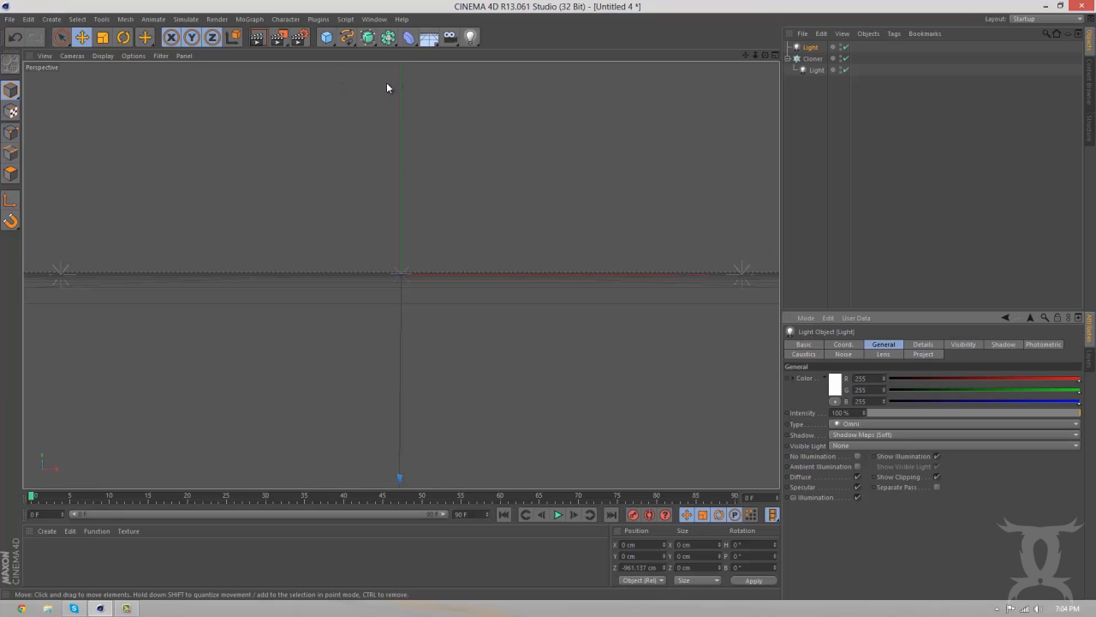
# Add a test torus and render the perspective viewport to preview lighting
pyautogui.click(326, 37)
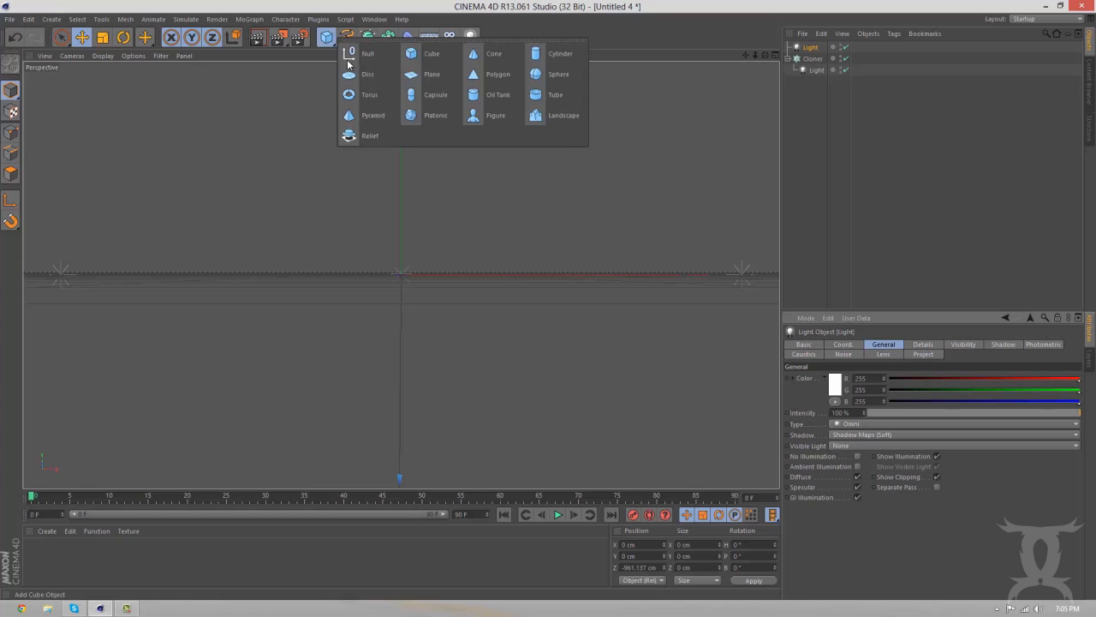
pyautogui.click(369, 95)
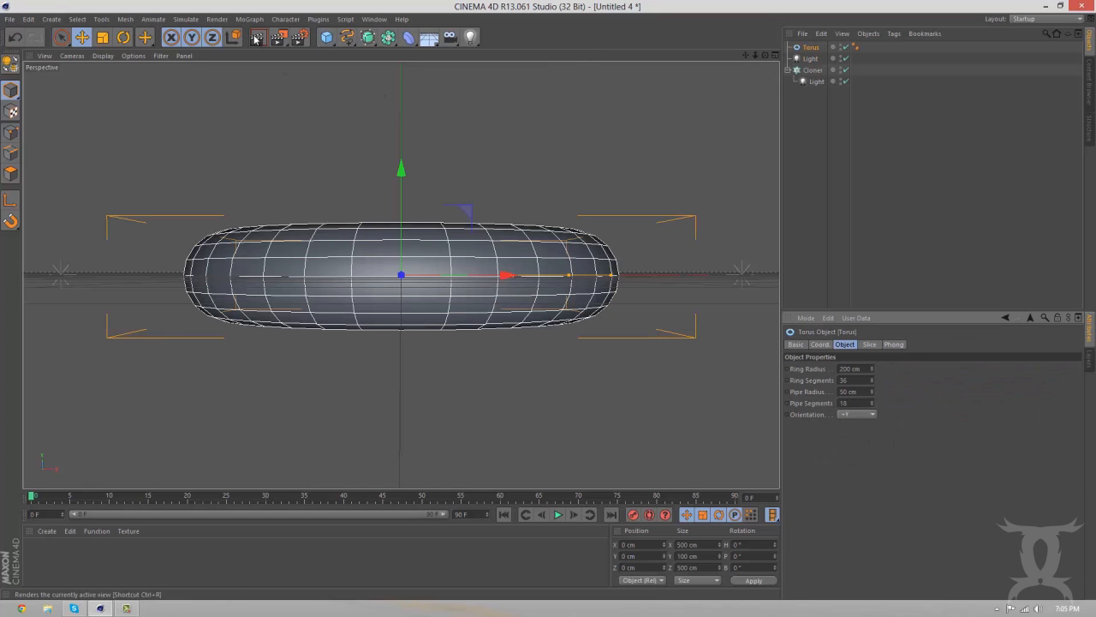
pyautogui.click(257, 37)
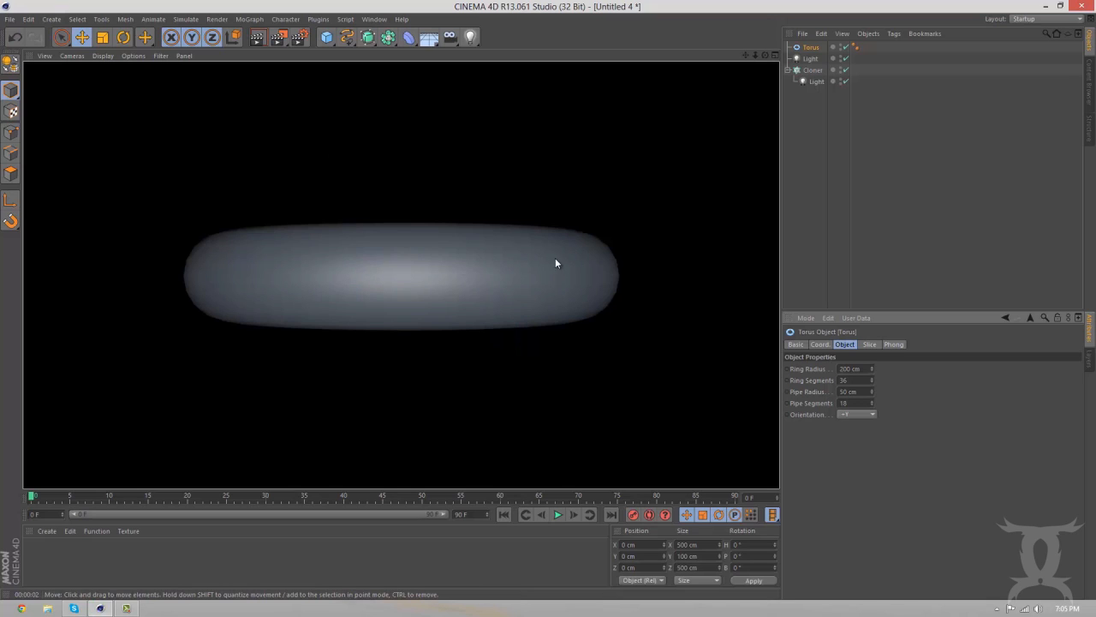
pyautogui.moveTo(462, 132)
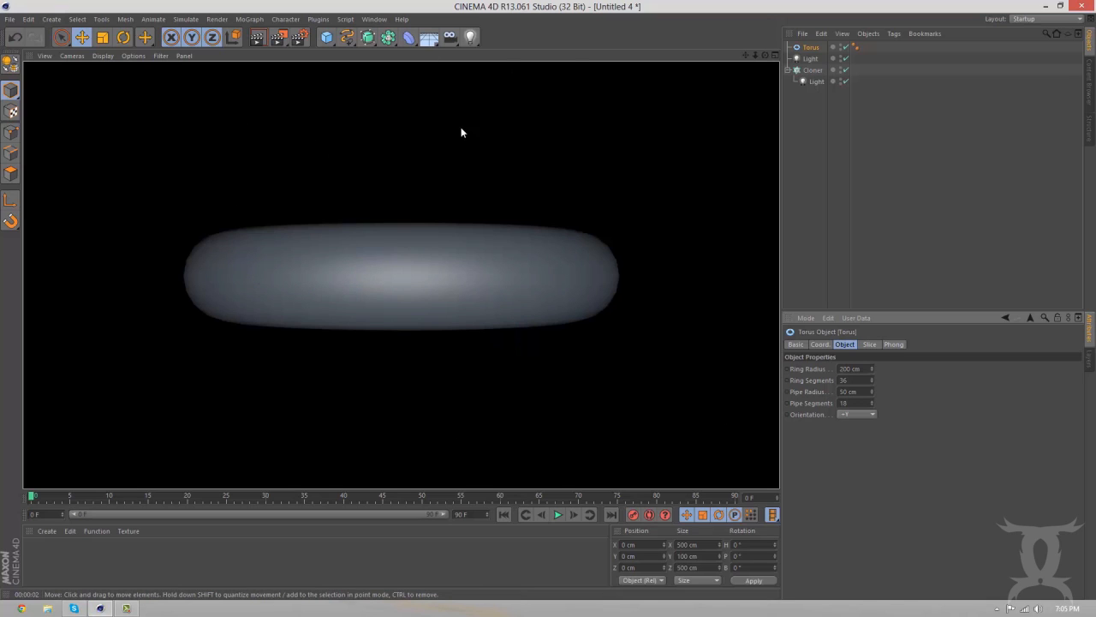
pyautogui.moveTo(244, 288)
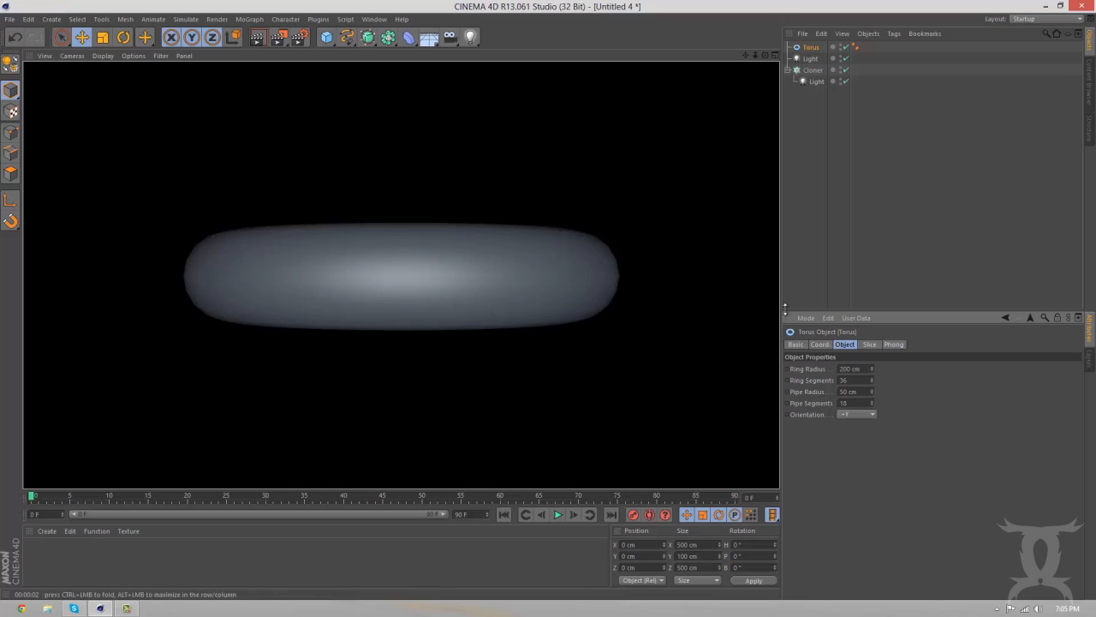
pyautogui.moveTo(855, 271)
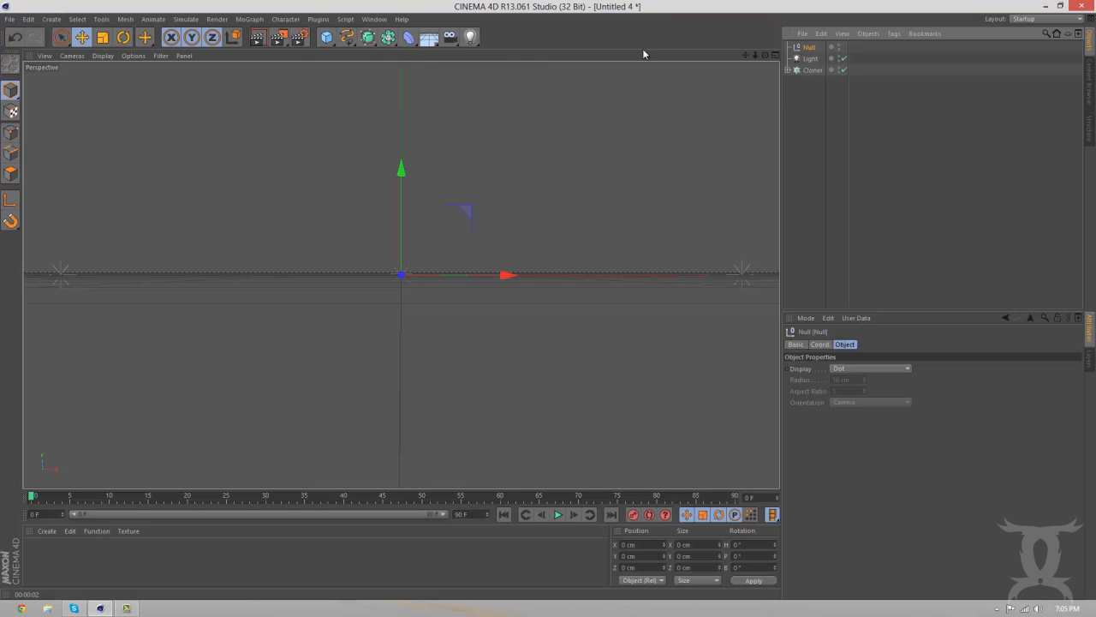
# Select an object in the Object Manager to begin grouping the lights
pyautogui.click(811, 58)
pyautogui.write('Lighting')
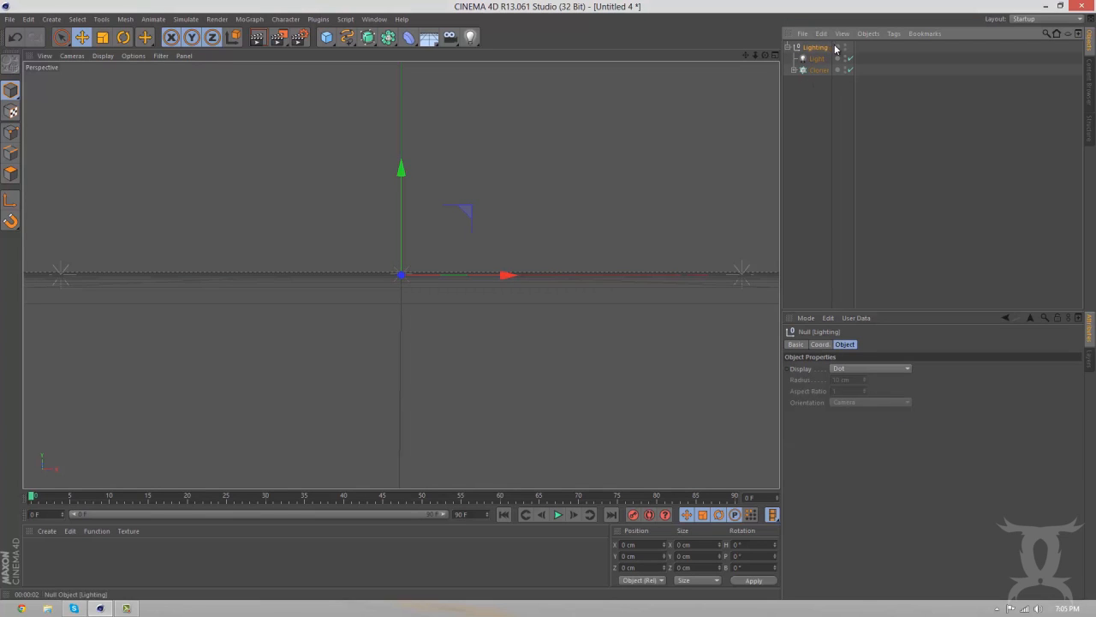
pyautogui.moveTo(790, 52)
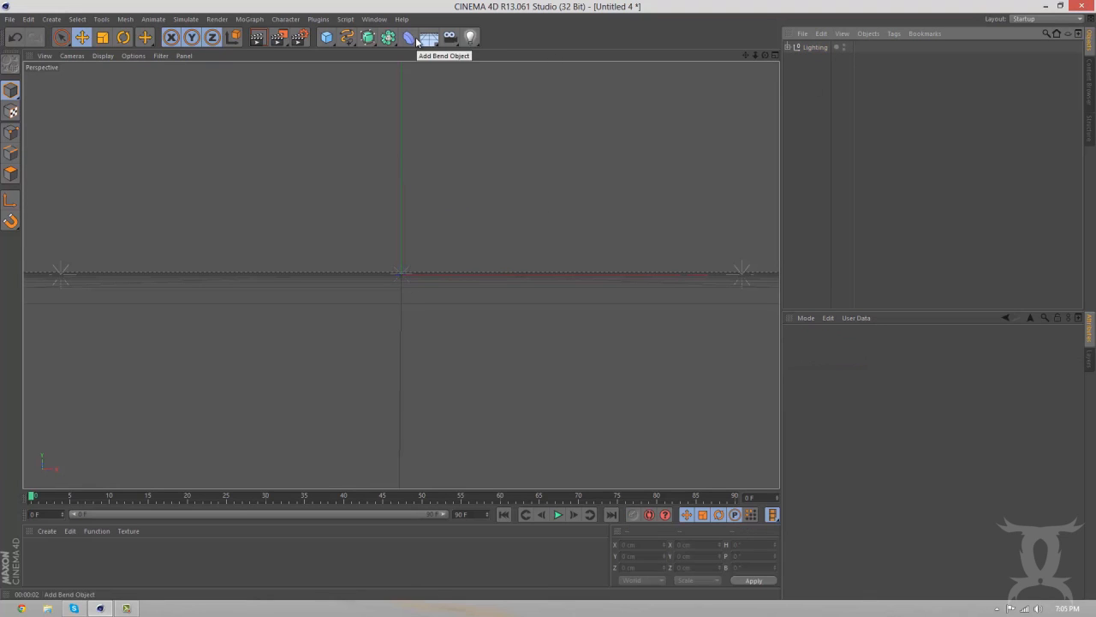
pyautogui.moveTo(848, 56)
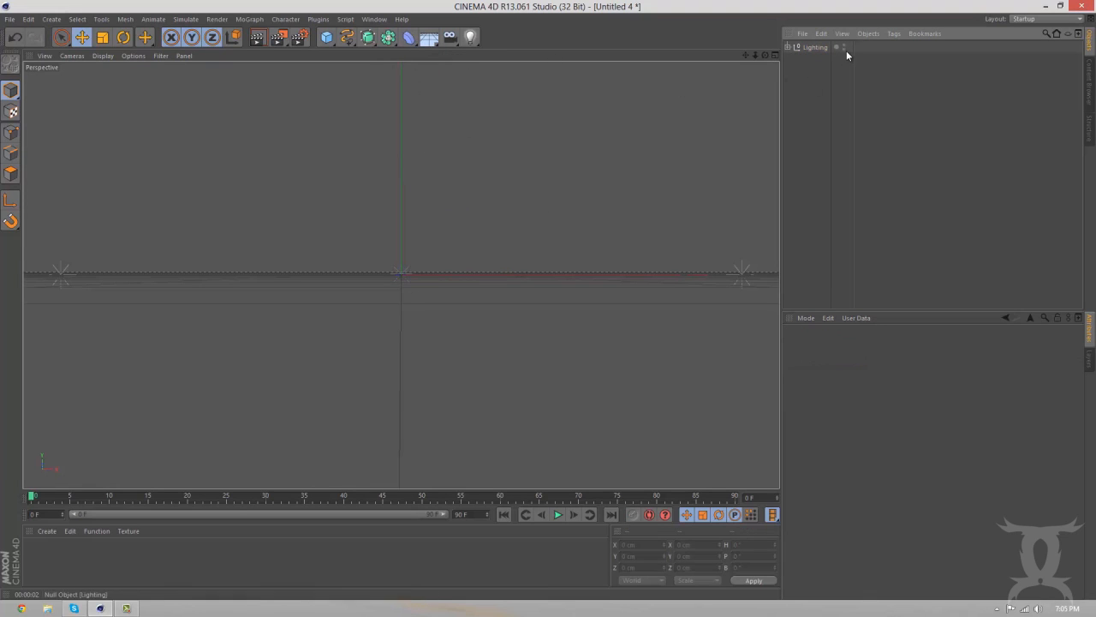
pyautogui.click(327, 37)
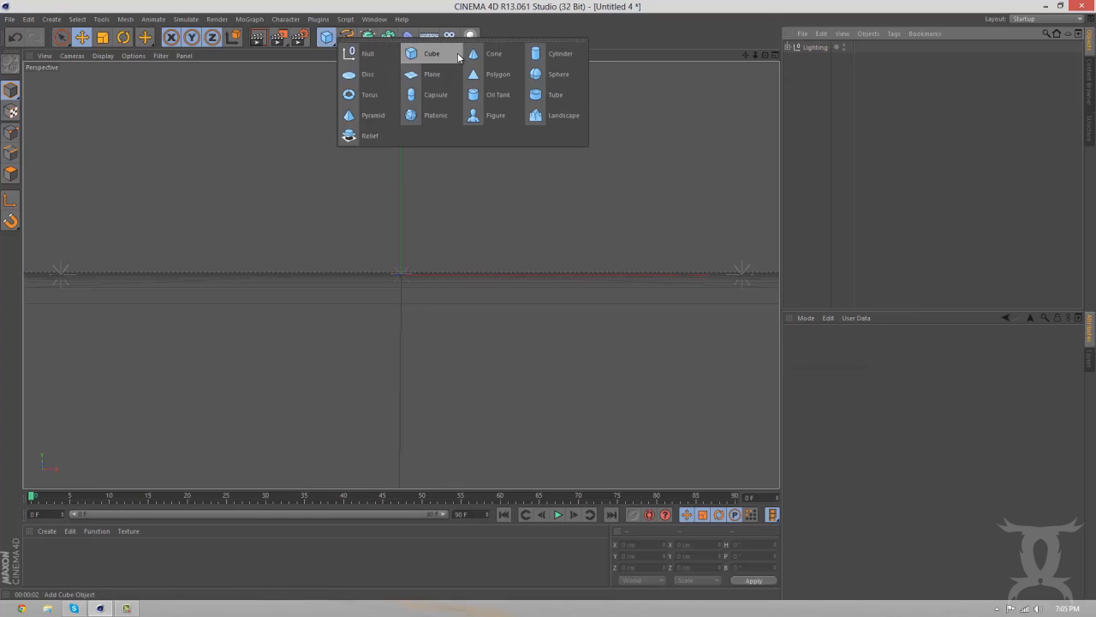
pyautogui.moveTo(498, 94)
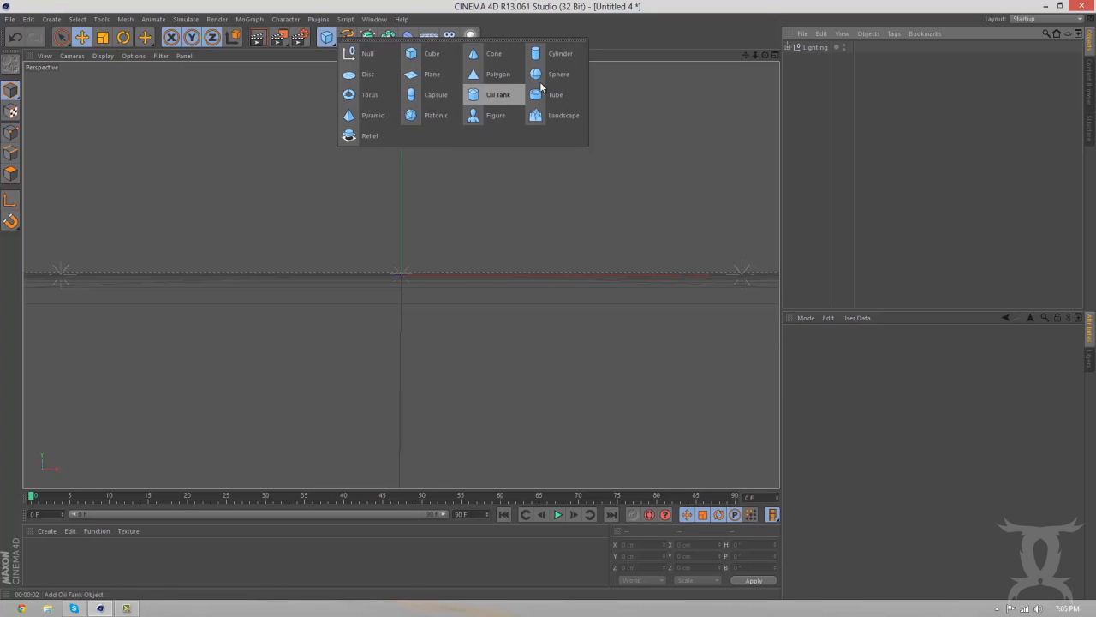
pyautogui.click(558, 74)
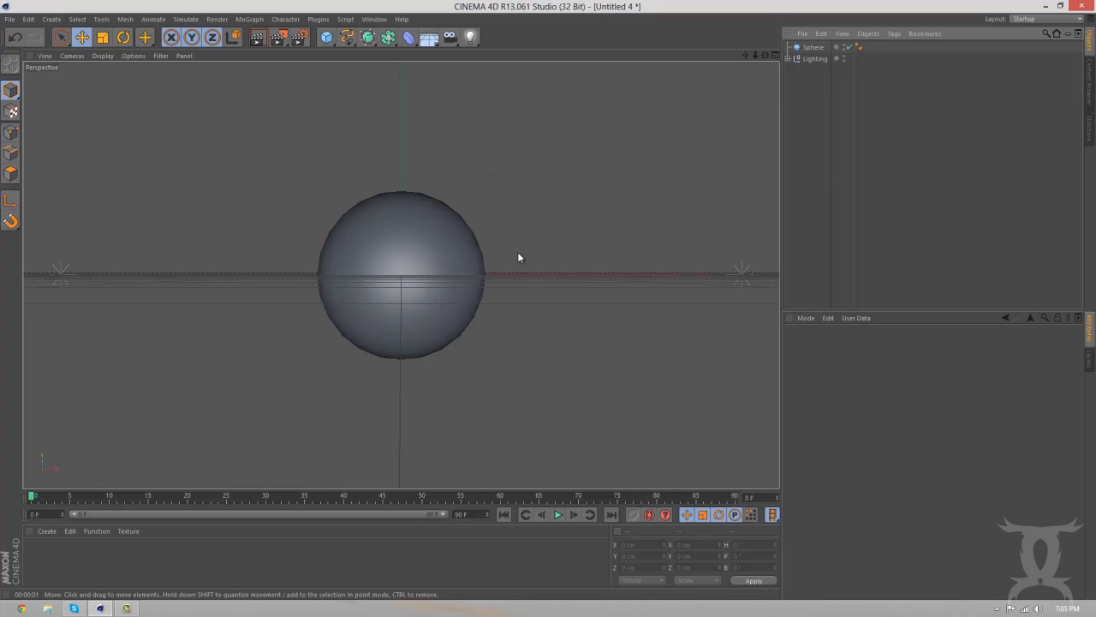
pyautogui.moveTo(698, 163)
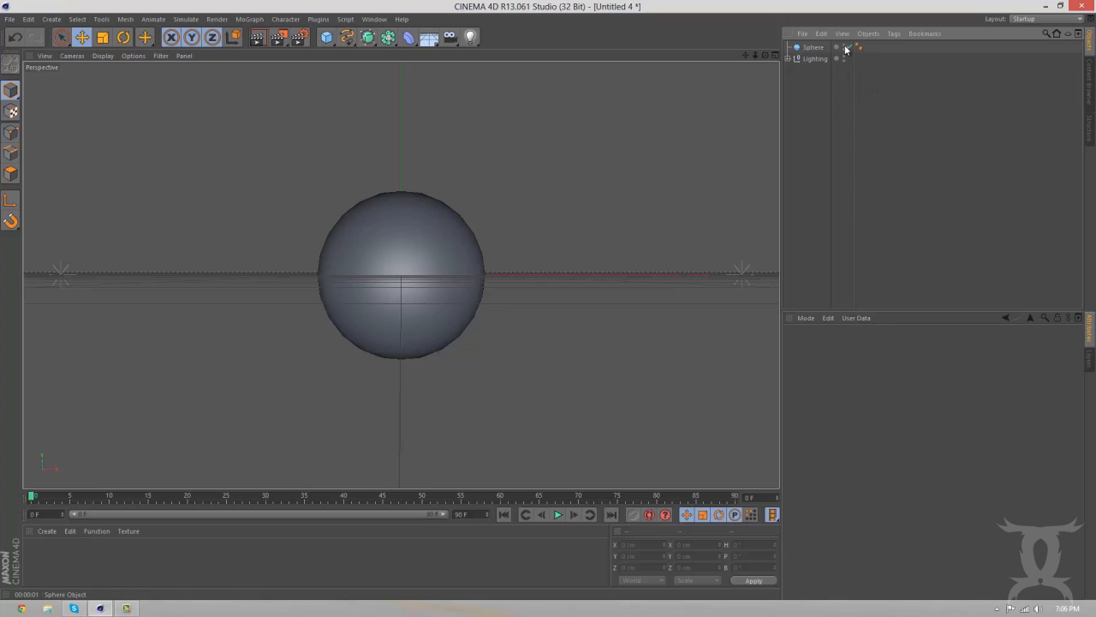
pyautogui.click(848, 47)
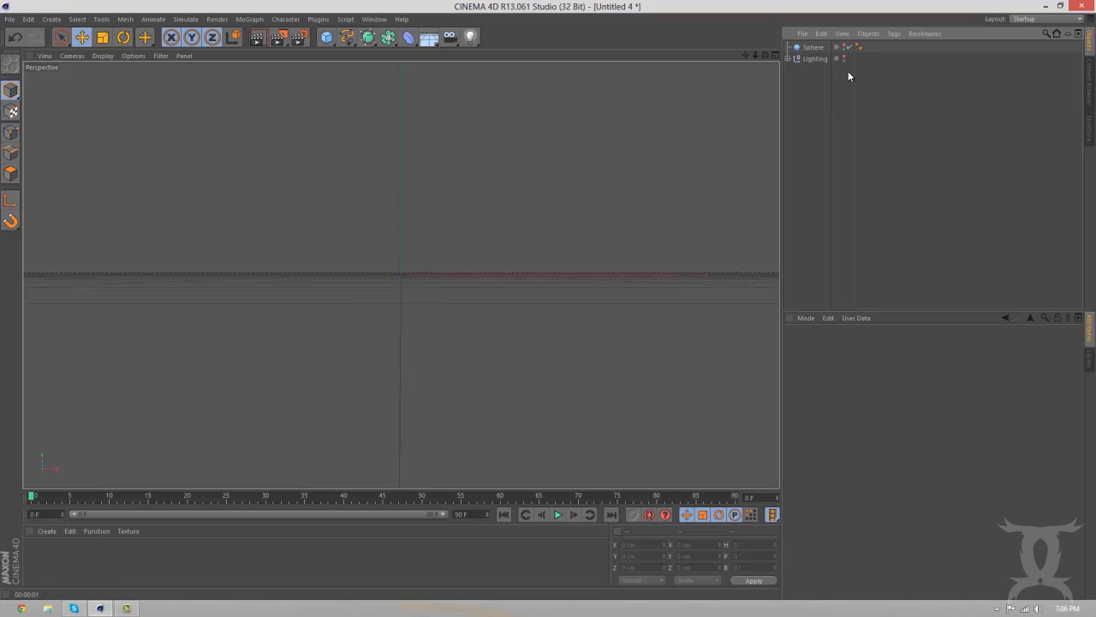
pyautogui.click(812, 47)
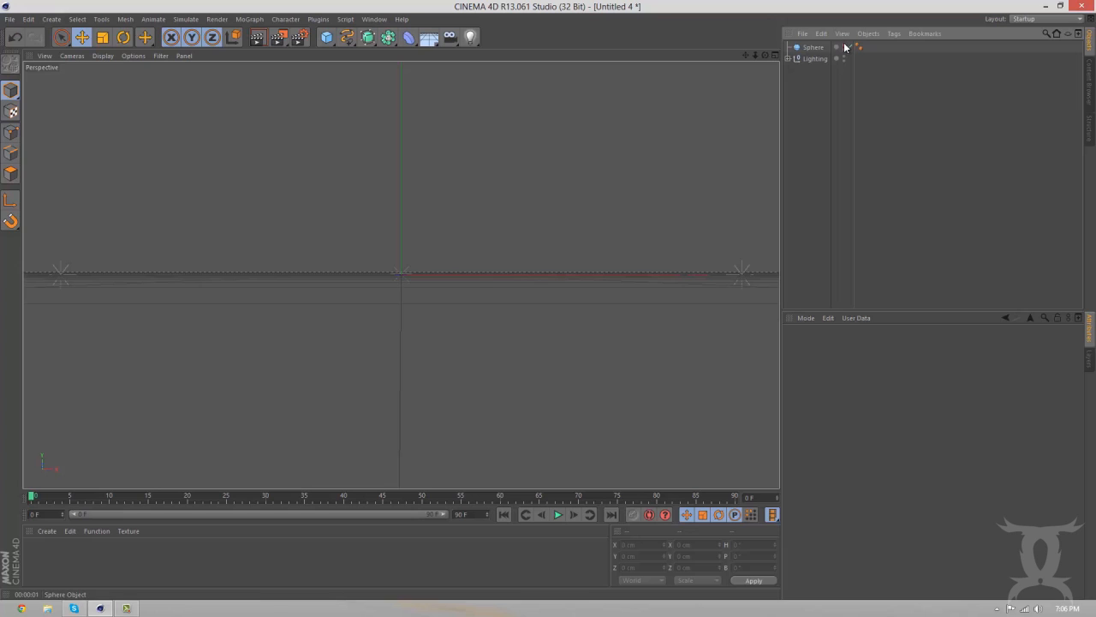
pyautogui.click(844, 47)
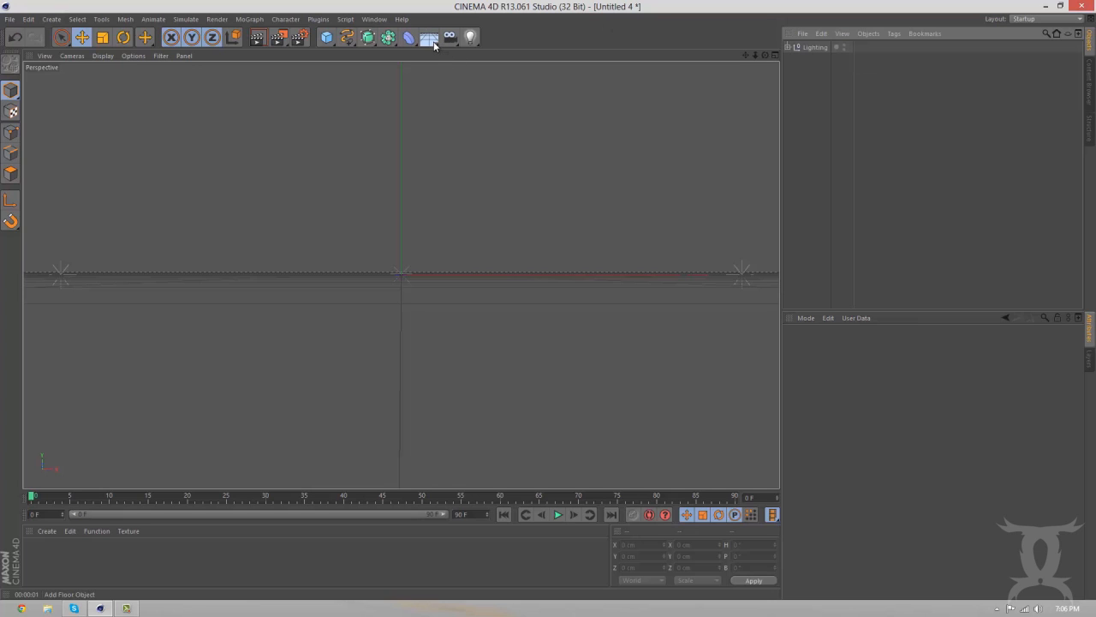
# Add a Background object from the Floor environment palette to the scene
pyautogui.click(429, 38)
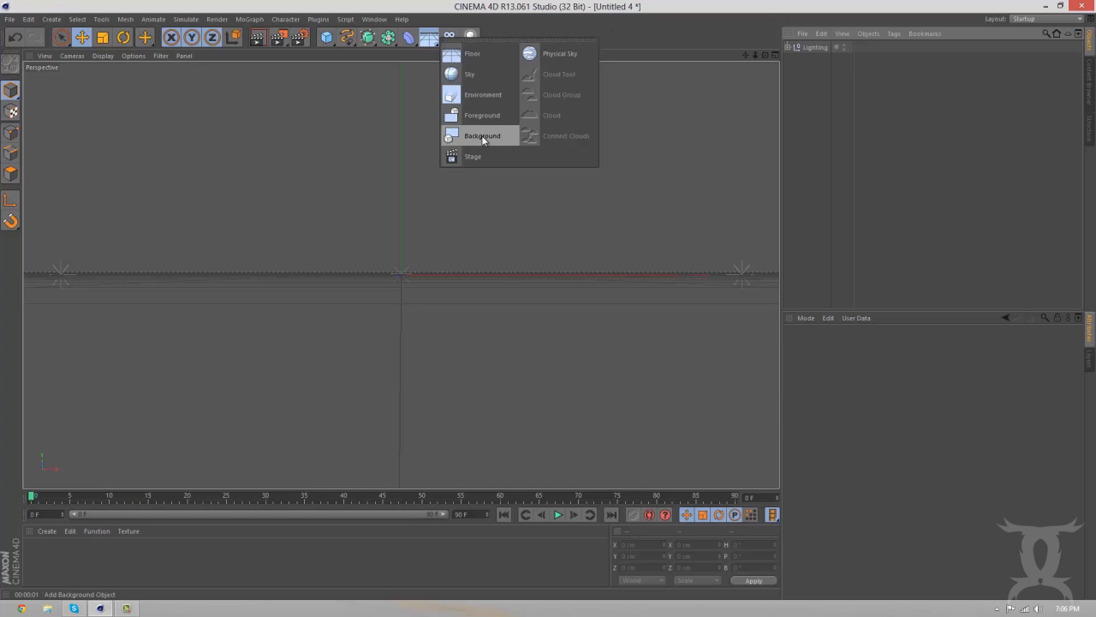
pyautogui.click(482, 135)
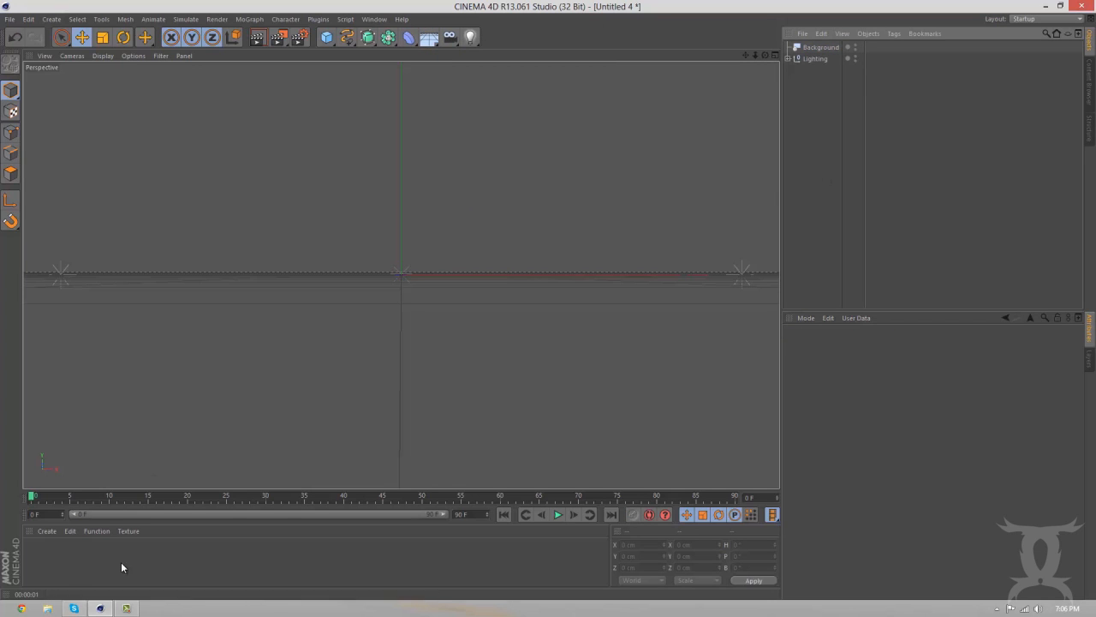